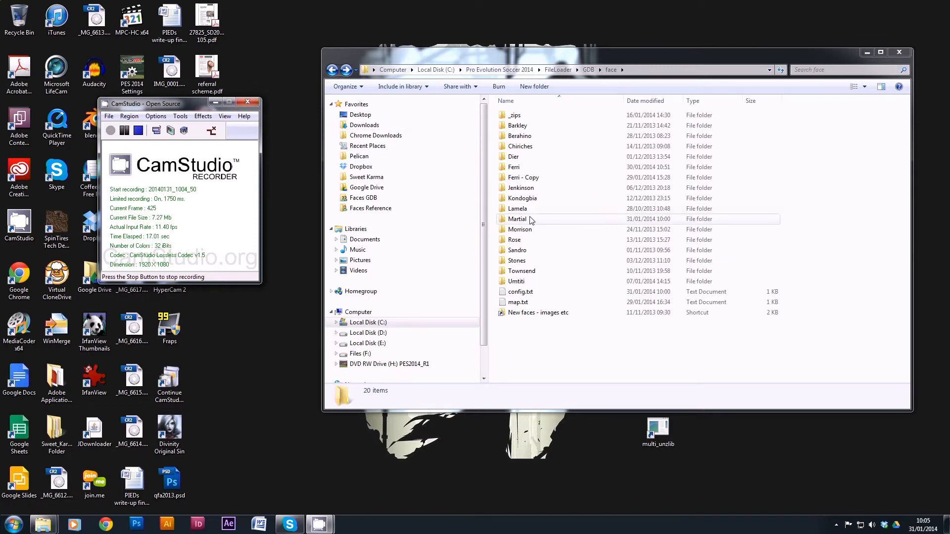
Copy the Martial folder and paste a duplicate into the face folder
{"action": "left_click", "coordinate": [518, 219]}
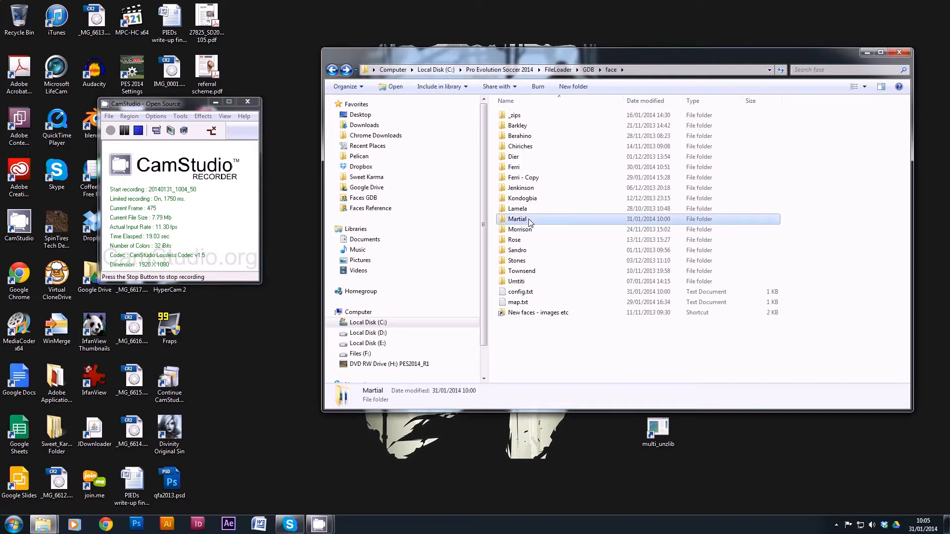
{"action": "right_click", "coordinate": [525, 219]}
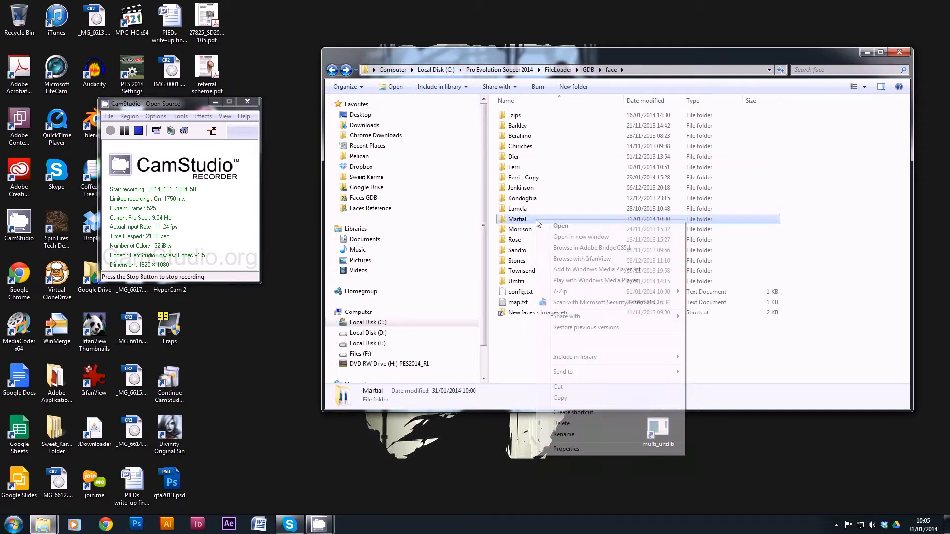
{"action": "left_click", "coordinate": [567, 350]}
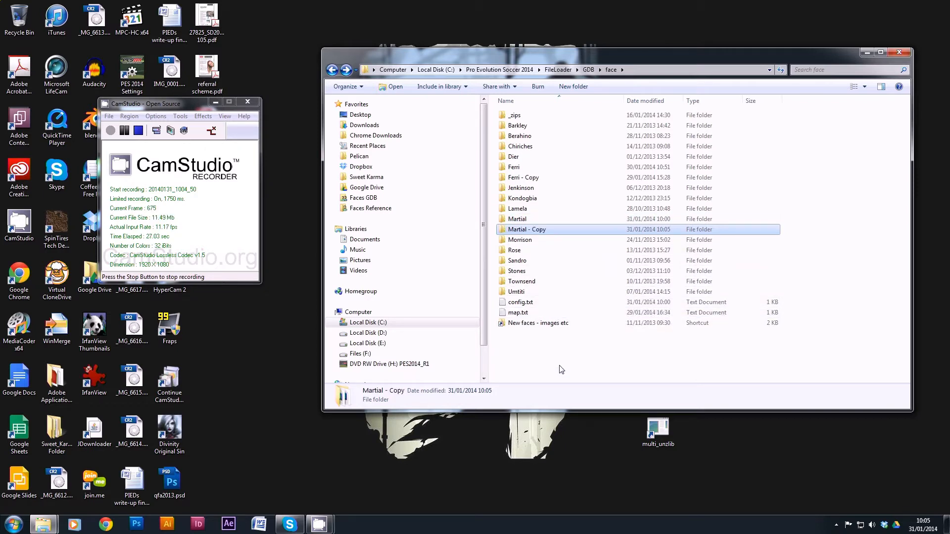
{"action": "double_click", "coordinate": [526, 229]}
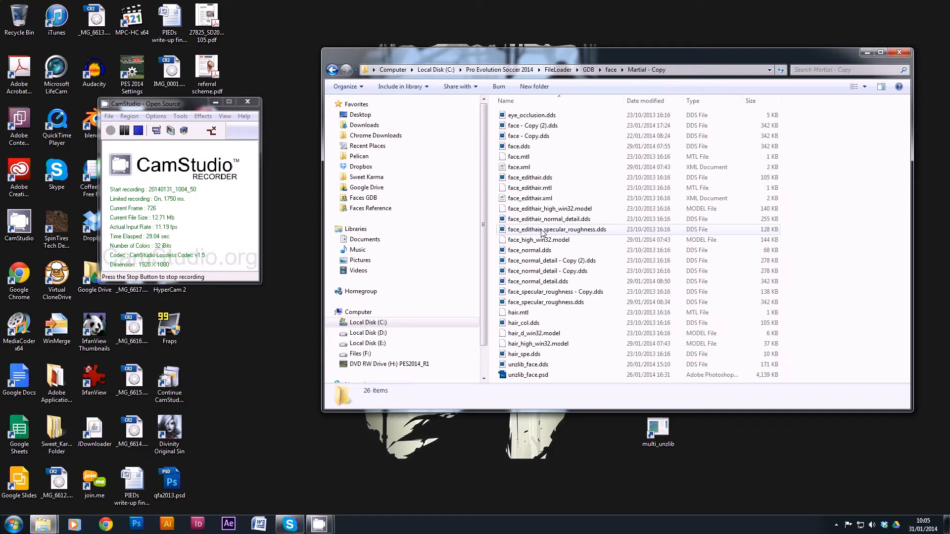
{"action": "left_click", "coordinate": [332, 69]}
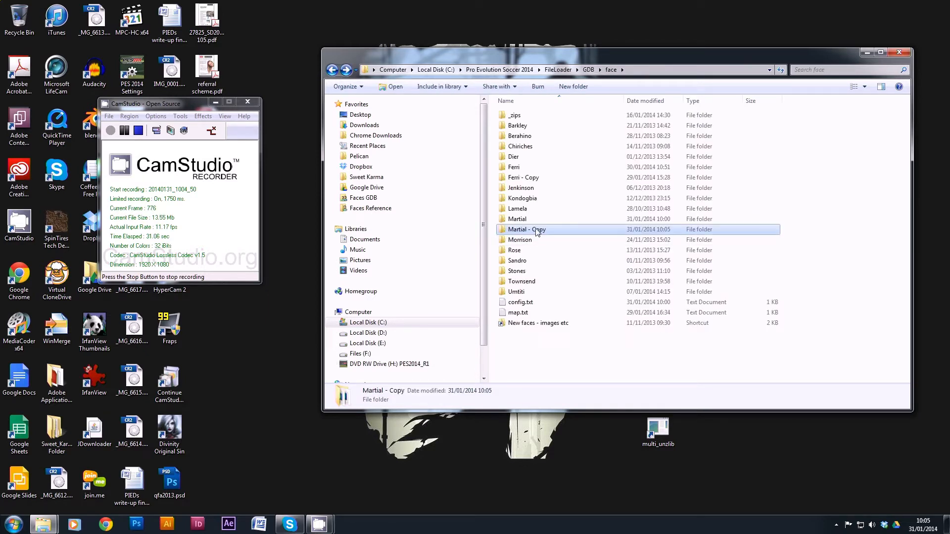
Rename the duplicate Martial - Copy folder to Martial - Backup
{"action": "left_click", "coordinate": [540, 229]}
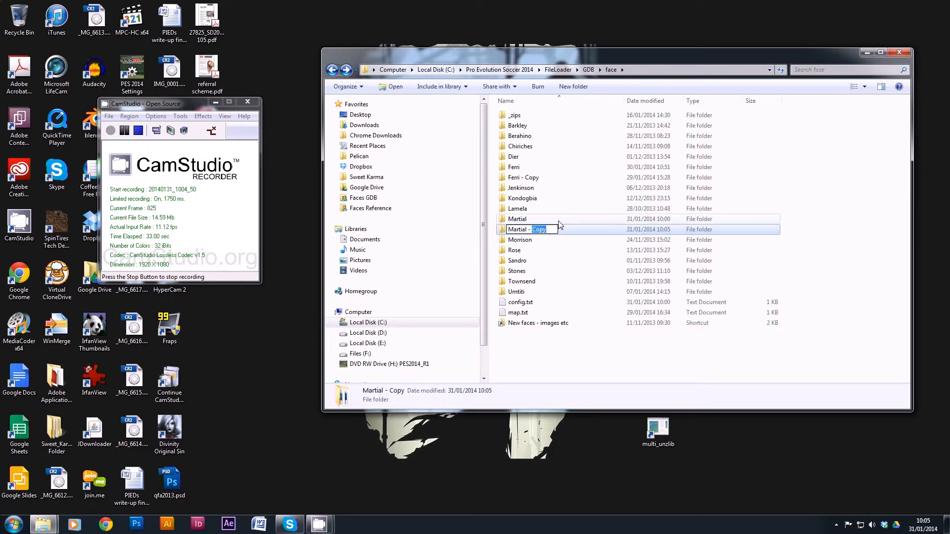
{"action": "type", "text": "Backup"}
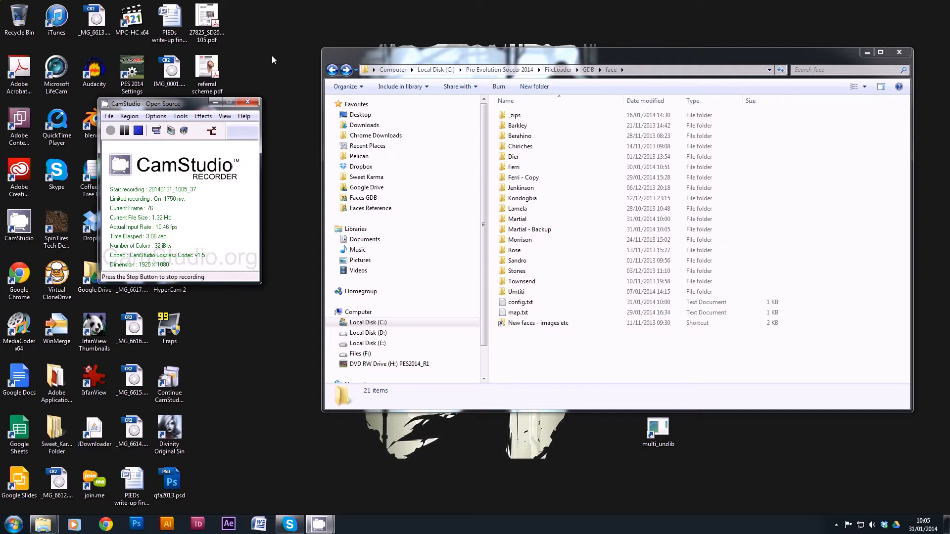
{"action": "mouse_move", "coordinate": [282, 62]}
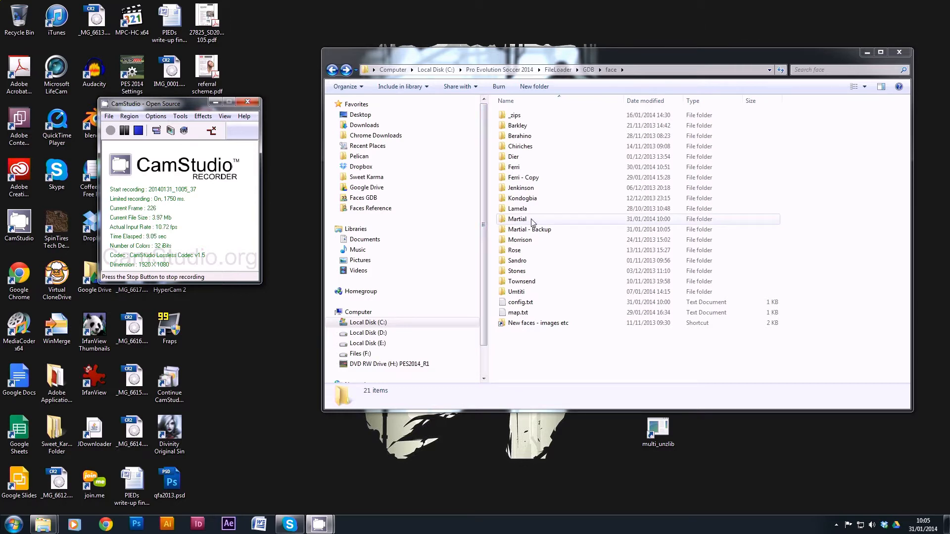
Show the Martial folder's 26 files in Details view and select face - Copy (2).dds
{"action": "double_click", "coordinate": [517, 219]}
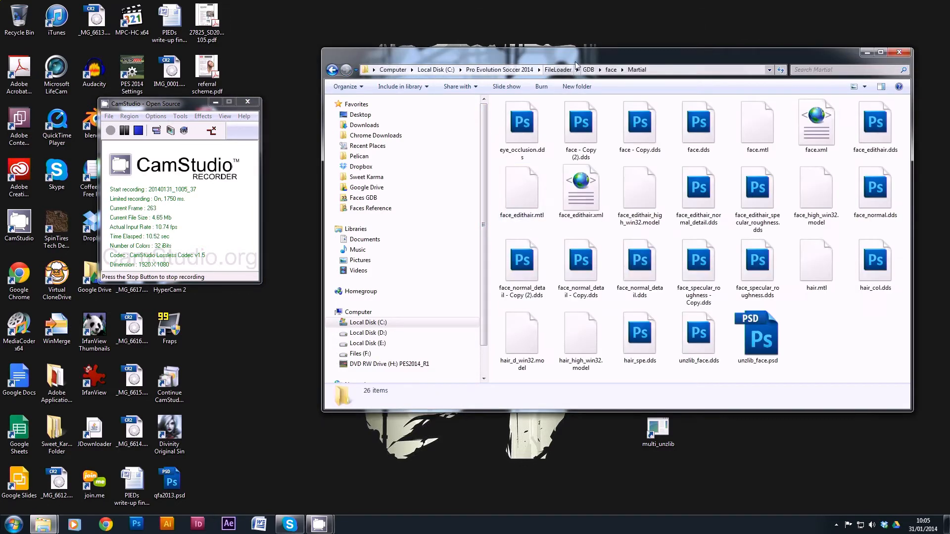
{"action": "left_click", "coordinate": [863, 86]}
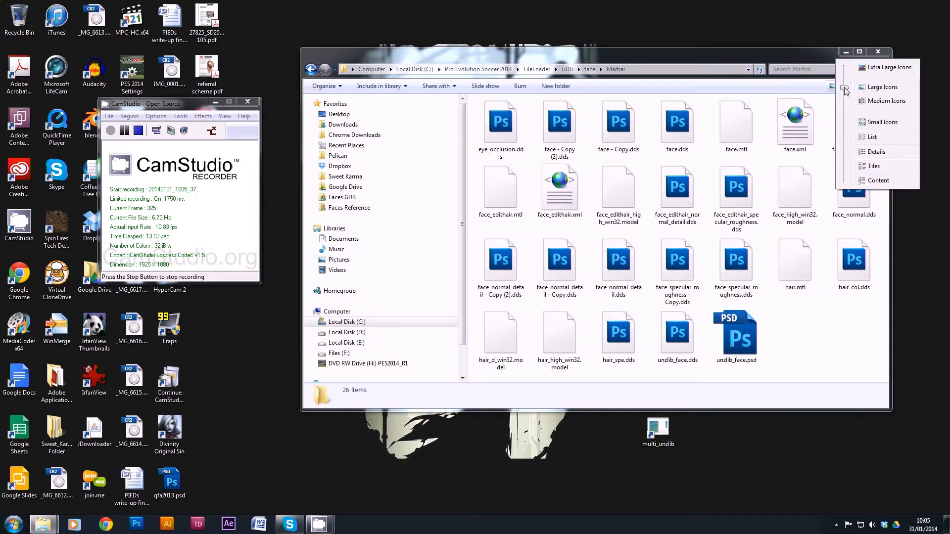
{"action": "left_click", "coordinate": [876, 152]}
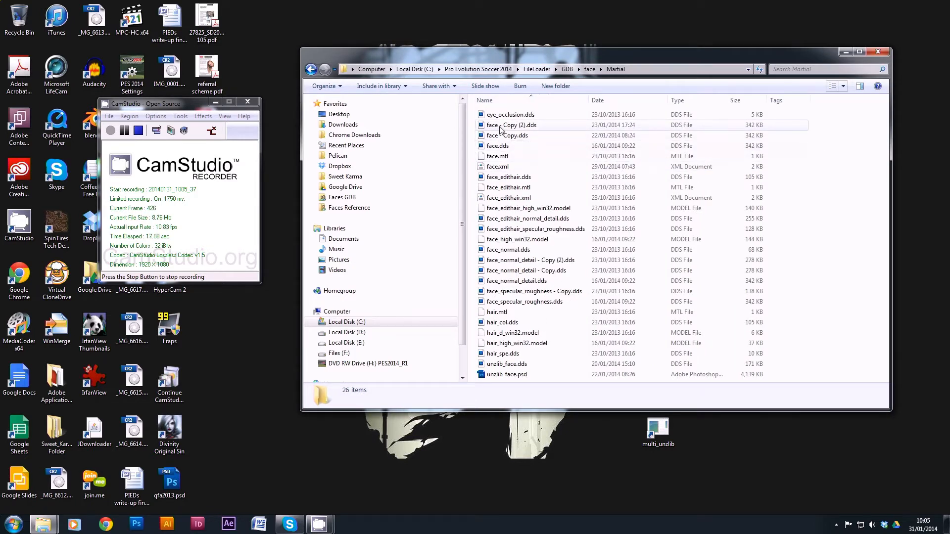
{"action": "left_click", "coordinate": [509, 135]}
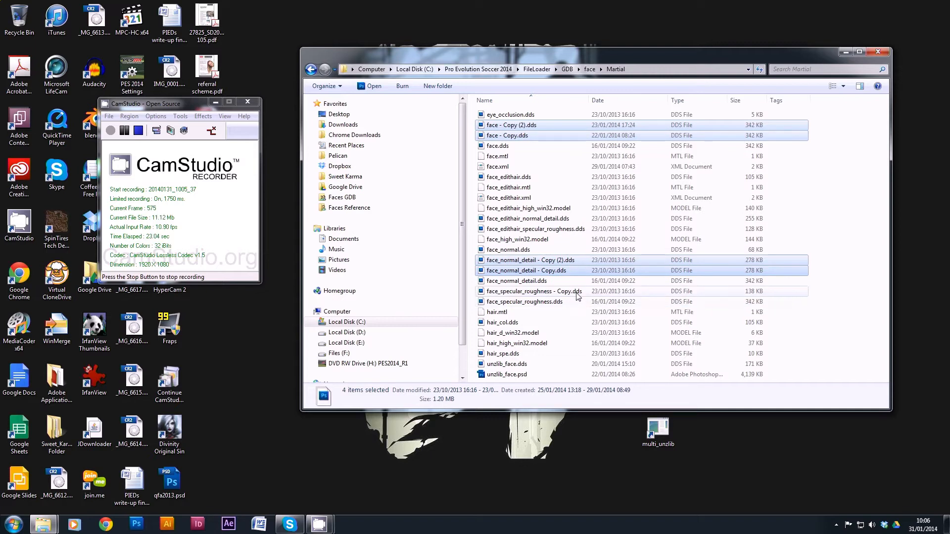
Delete the five duplicate copy texture files from the Martial folder
{"action": "left_click", "coordinate": [534, 291]}
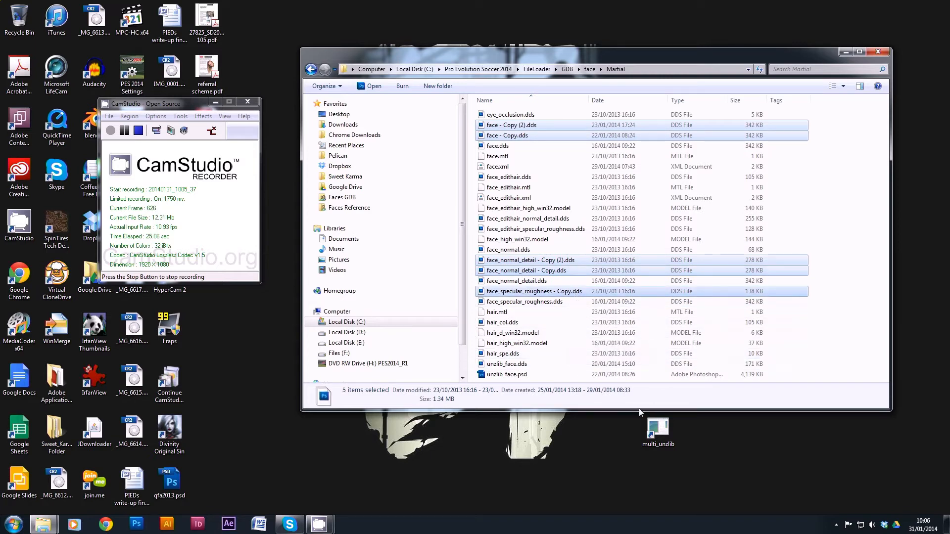
{"action": "key", "text": "Delete"}
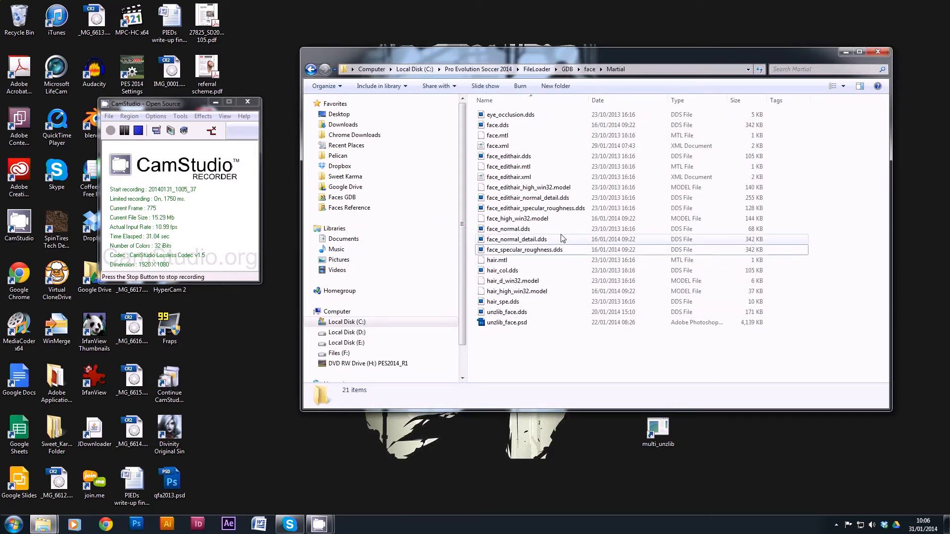
Delete unzlib_face.dds and unzlib_face.psd, leaving 19 files in Martial
{"action": "left_click", "coordinate": [507, 311]}
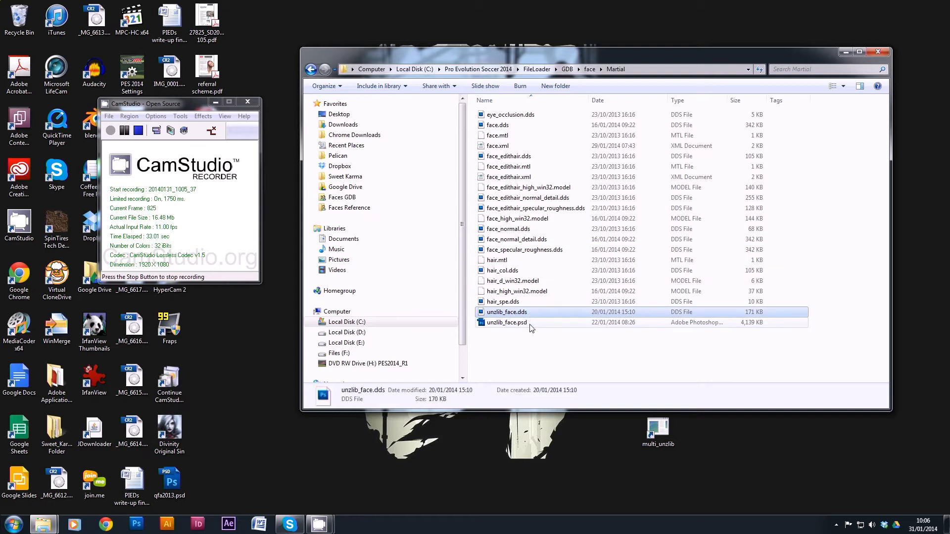
{"action": "left_click", "coordinate": [507, 322]}
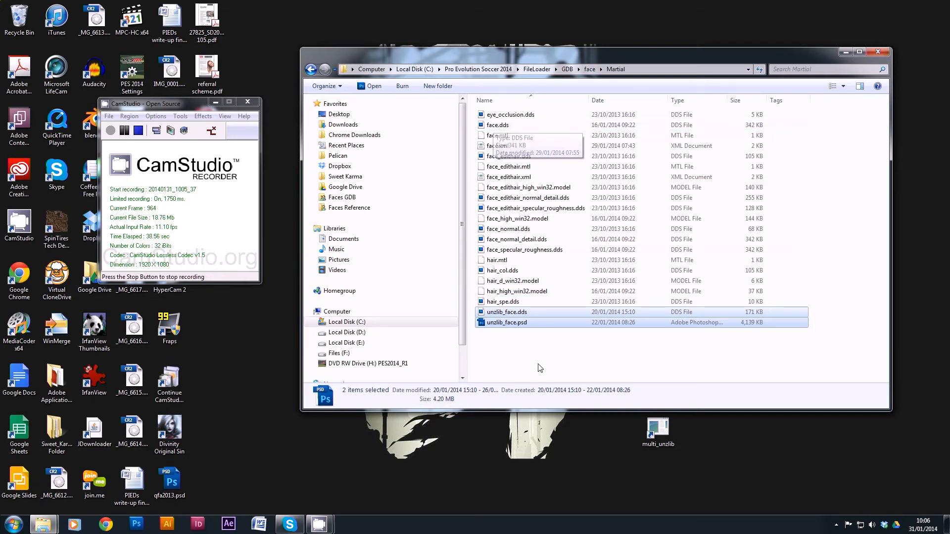
{"action": "key", "text": "Delete"}
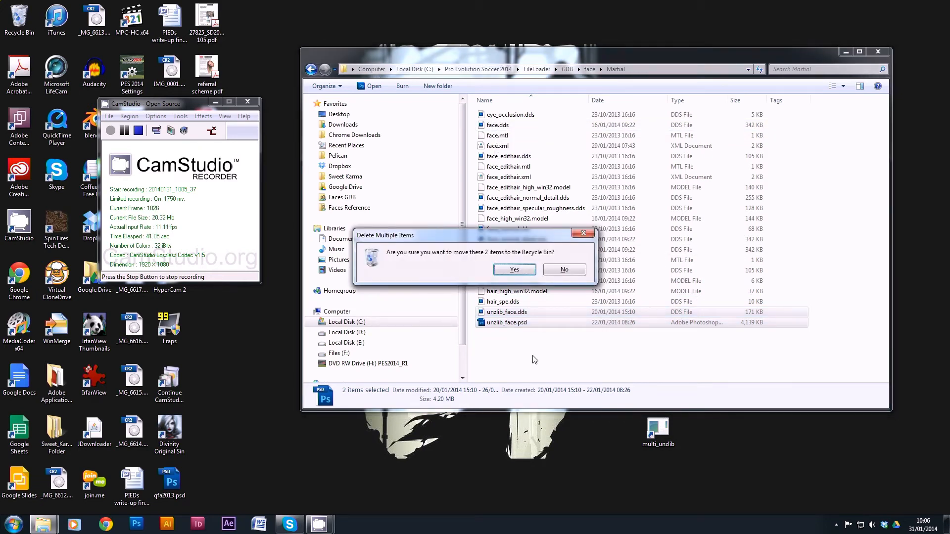
{"action": "left_click", "coordinate": [513, 269]}
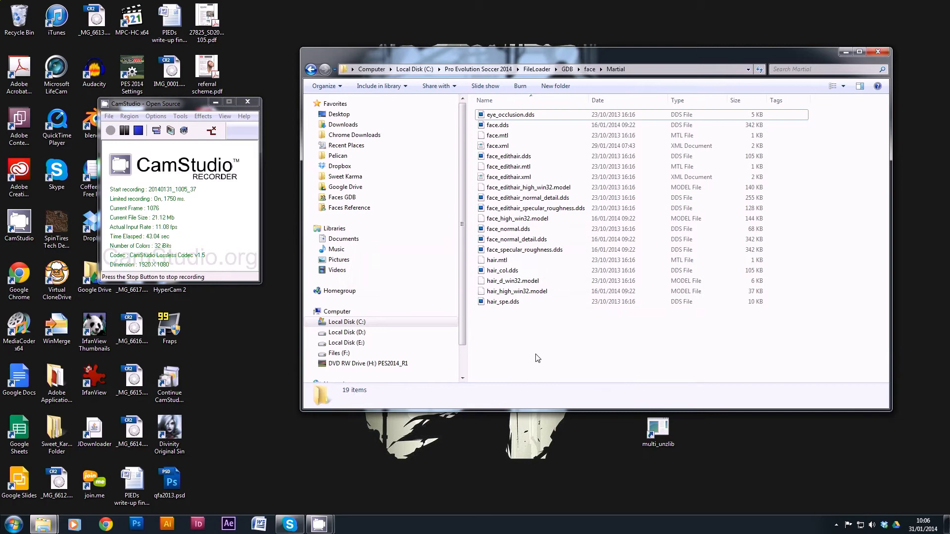
{"action": "key", "text": "ctrl+a"}
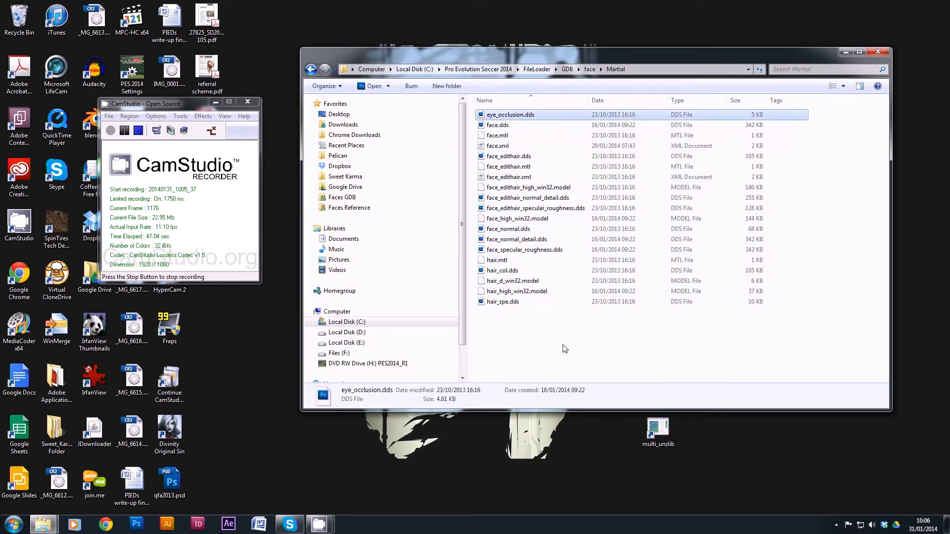
{"action": "left_click", "coordinate": [509, 155]}
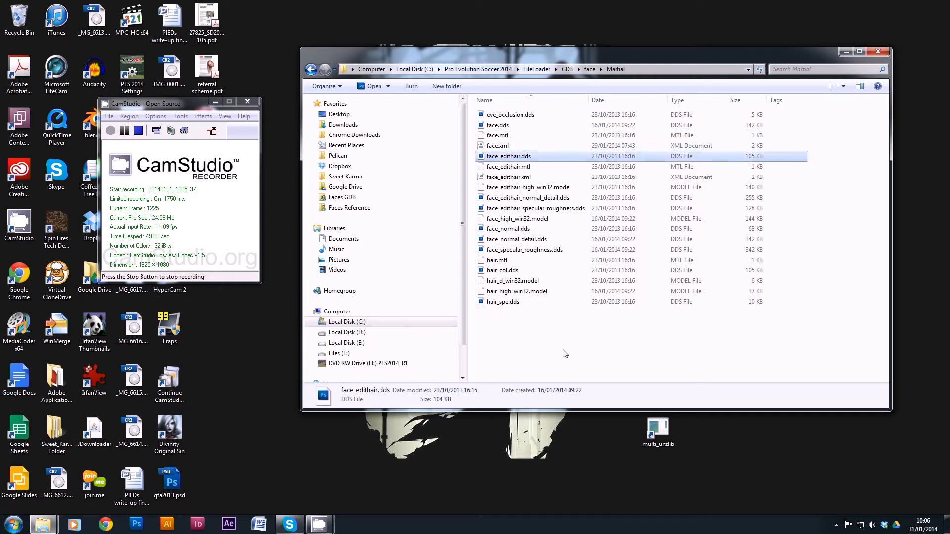
{"action": "left_click", "coordinate": [518, 218]}
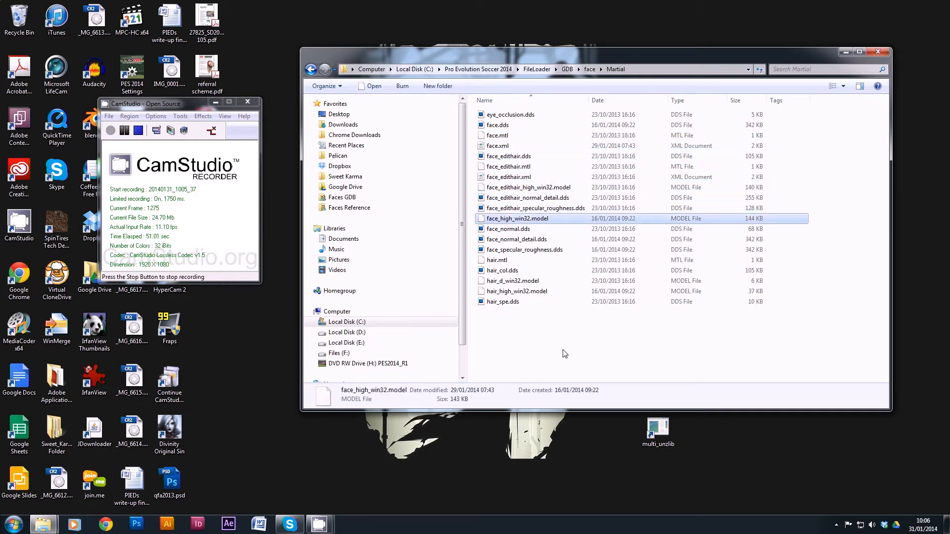
{"action": "left_click", "coordinate": [525, 249]}
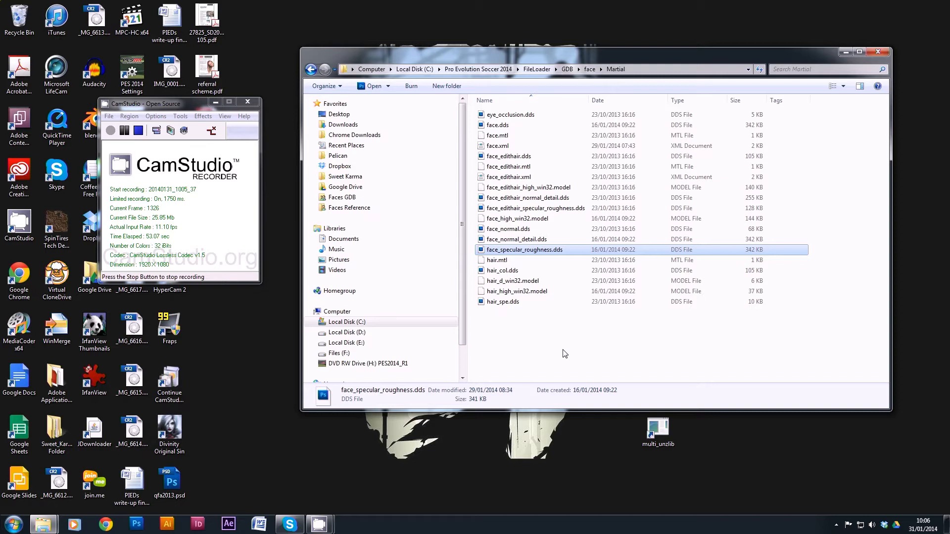
{"action": "left_click", "coordinate": [503, 301]}
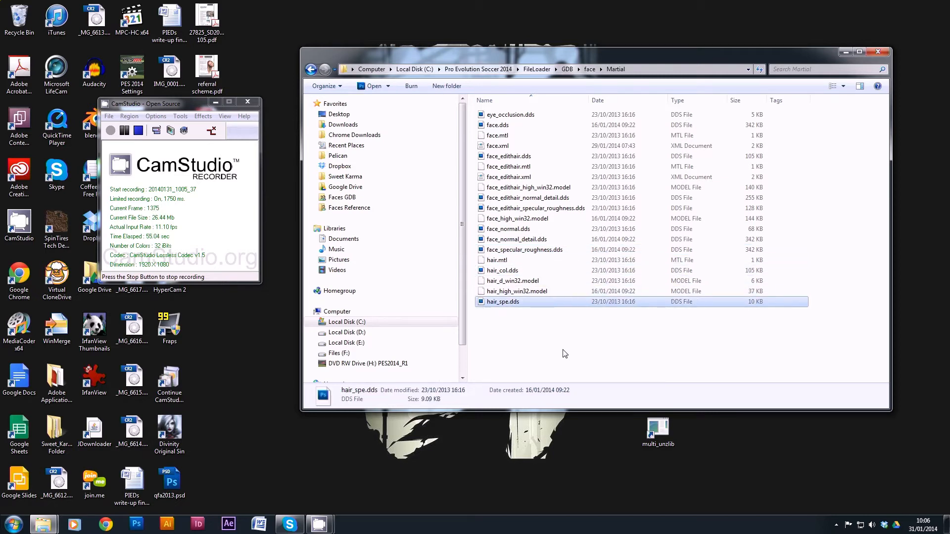
{"action": "mouse_move", "coordinate": [502, 301]}
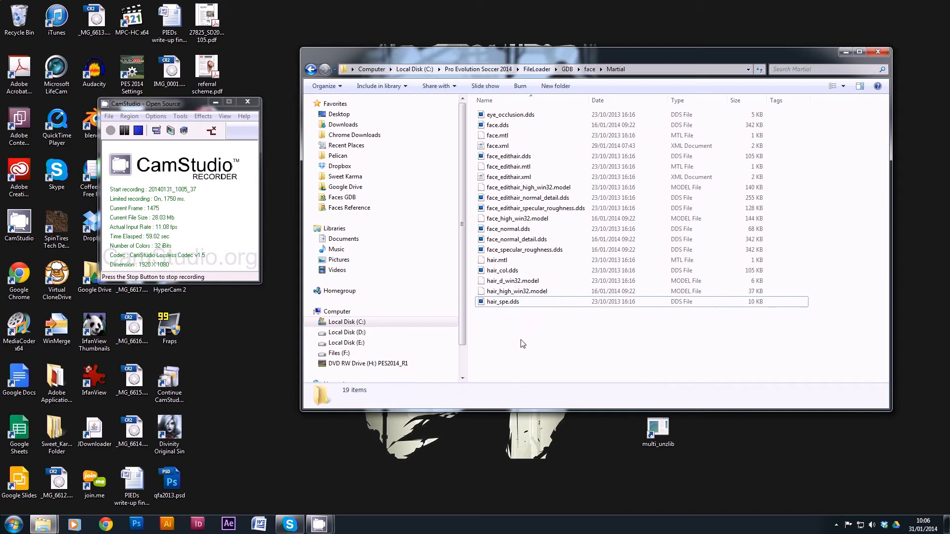
{"action": "mouse_move", "coordinate": [186, 180]}
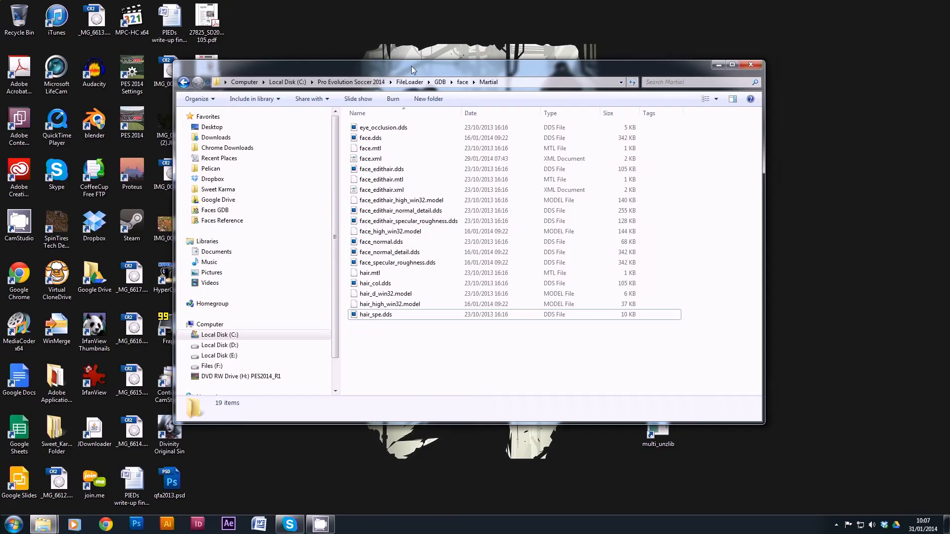
{"action": "mouse_move", "coordinate": [433, 72]}
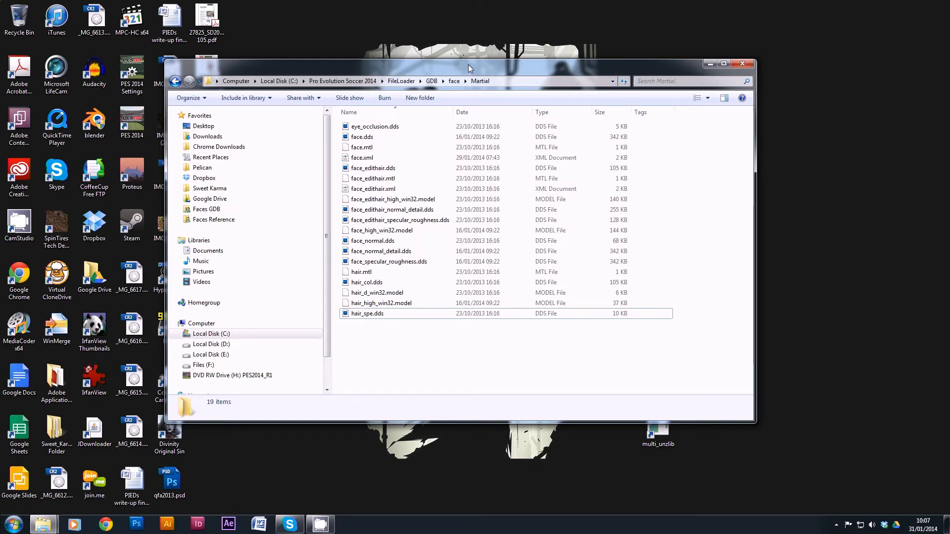
{"action": "left_click", "coordinate": [362, 136]}
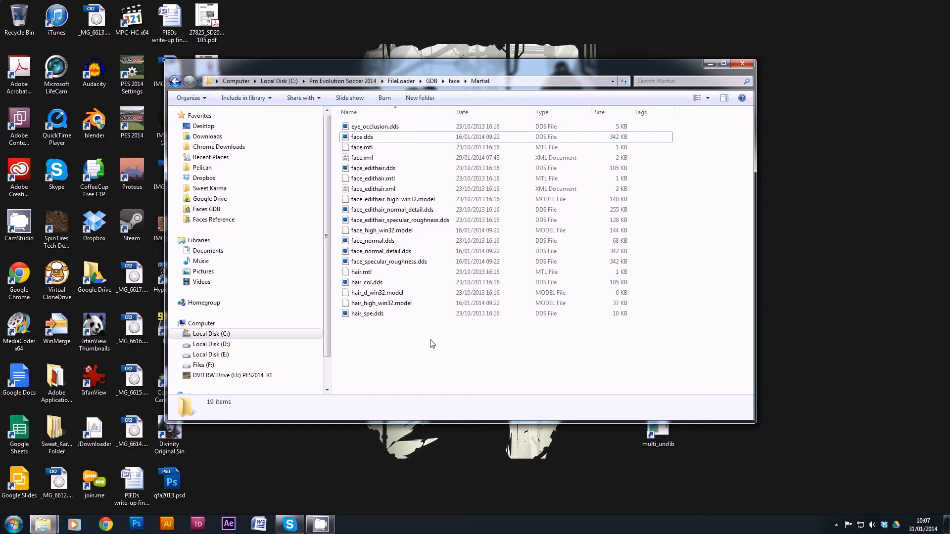
{"action": "mouse_move", "coordinate": [454, 96]}
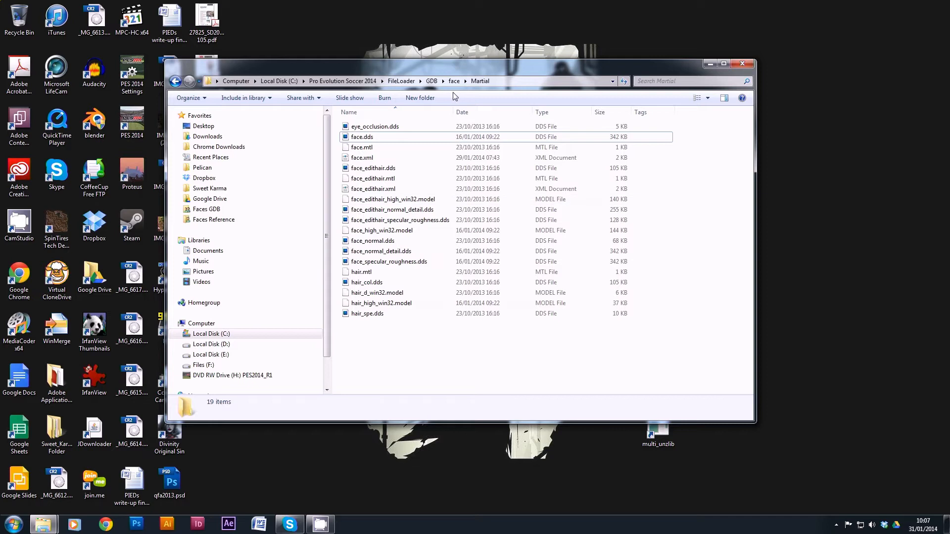
Copy config.txt from the face folder into Martial and open it in Notepad
{"action": "left_click", "coordinate": [453, 80]}
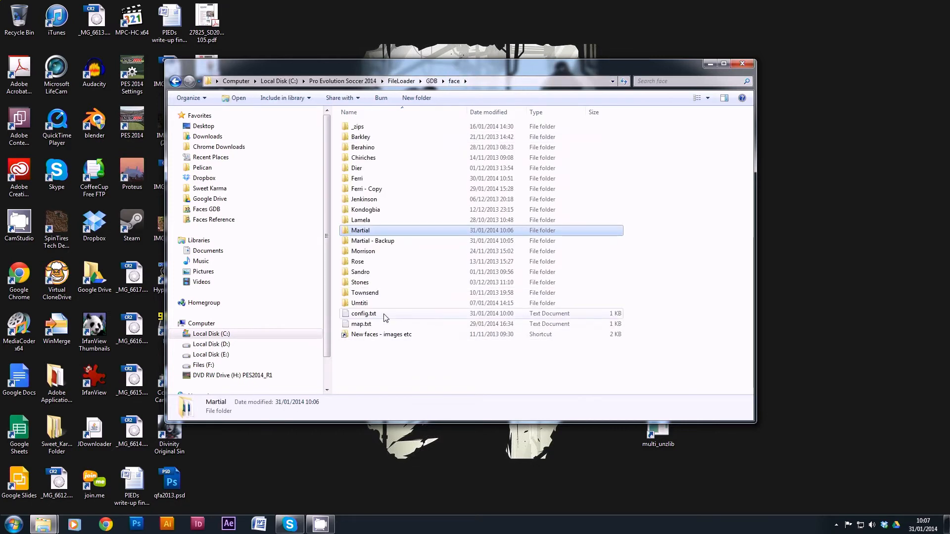
{"action": "left_click", "coordinate": [363, 313]}
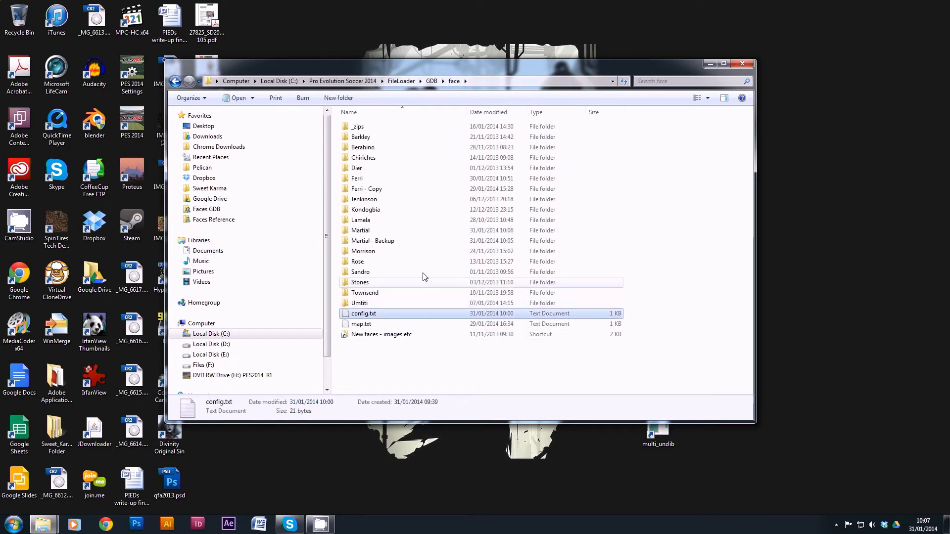
{"action": "mouse_move", "coordinate": [361, 230]}
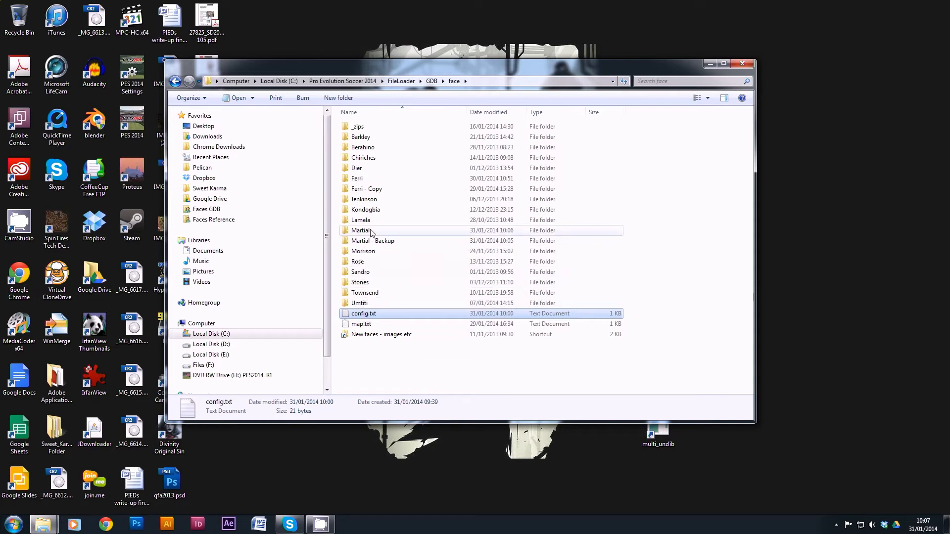
{"action": "double_click", "coordinate": [361, 230]}
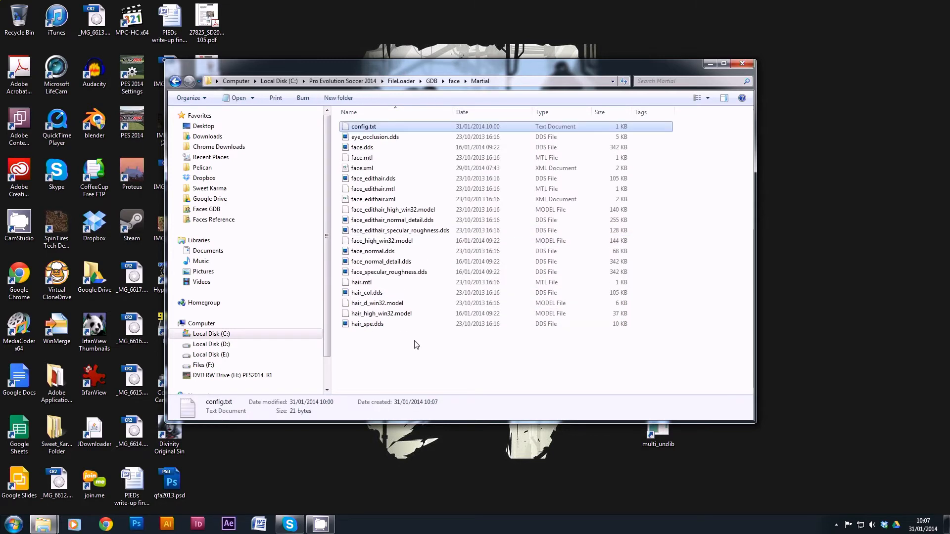
{"action": "mouse_move", "coordinate": [376, 135]}
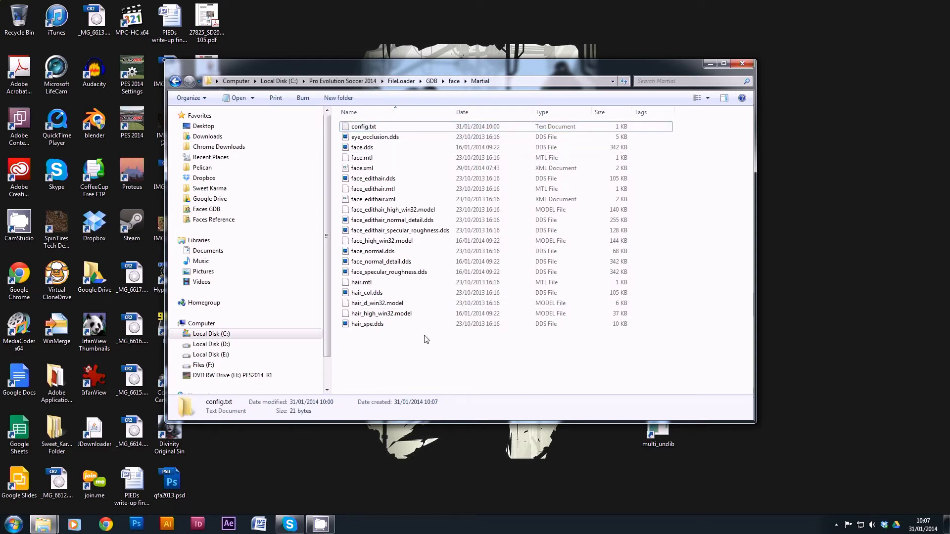
{"action": "double_click", "coordinate": [364, 127]}
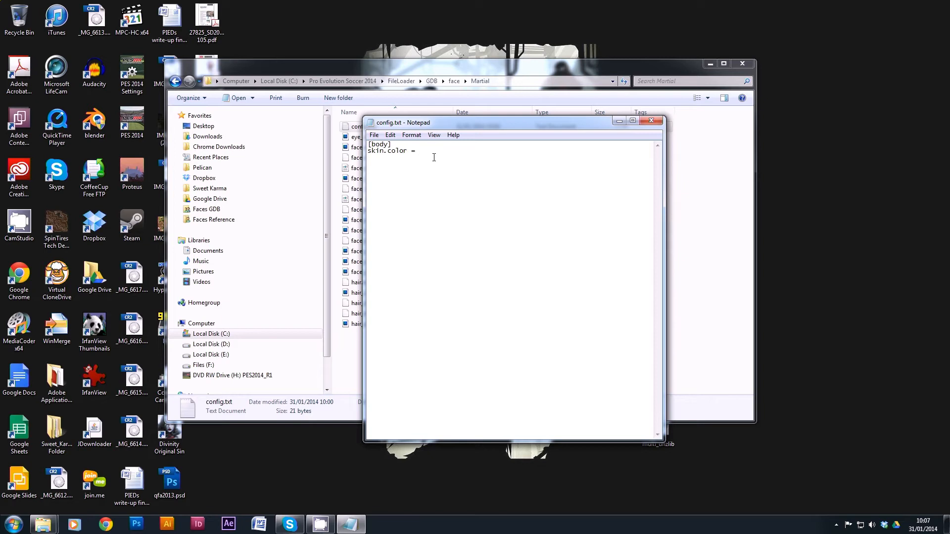
Set the config.txt line to read skin.color = 4
{"action": "left_click", "coordinate": [418, 150]}
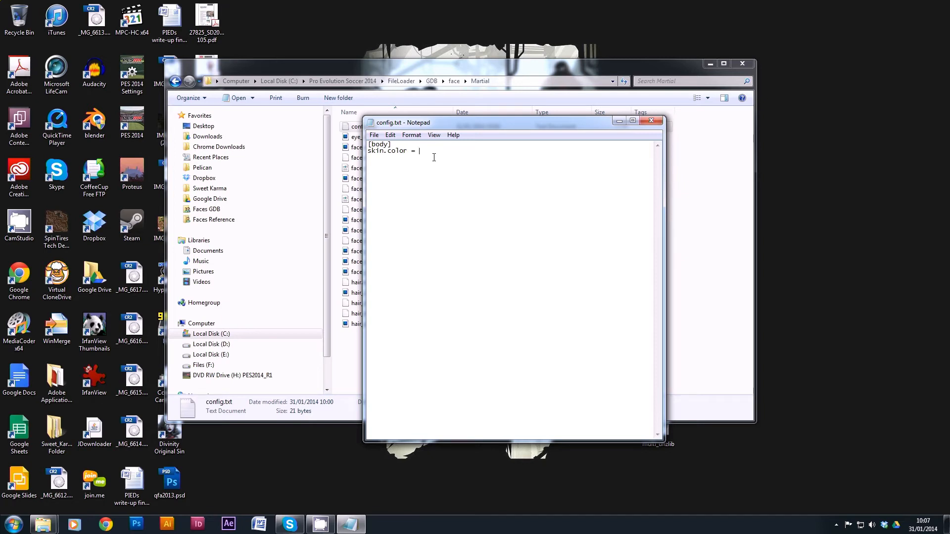
{"action": "type", "text": "6"}
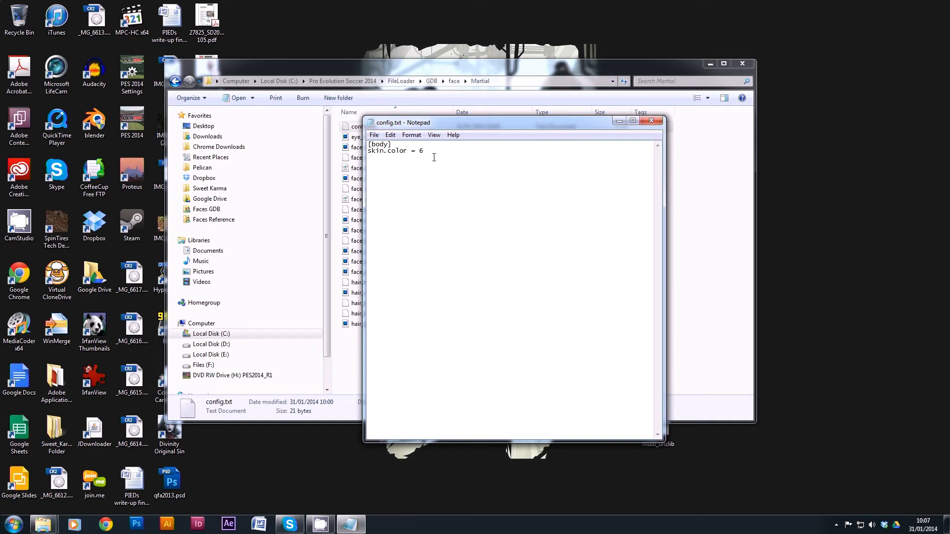
{"action": "key", "text": "Backspace"}
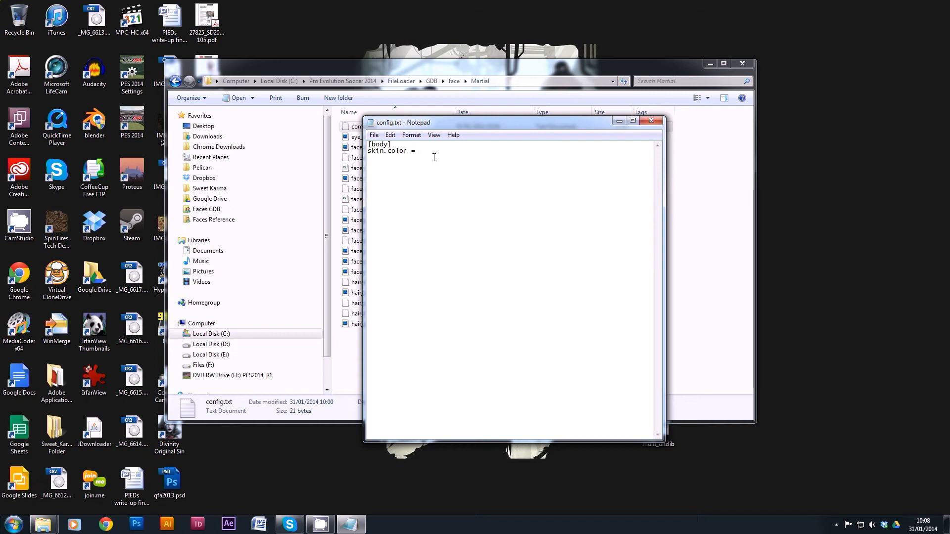
{"action": "type", "text": "4"}
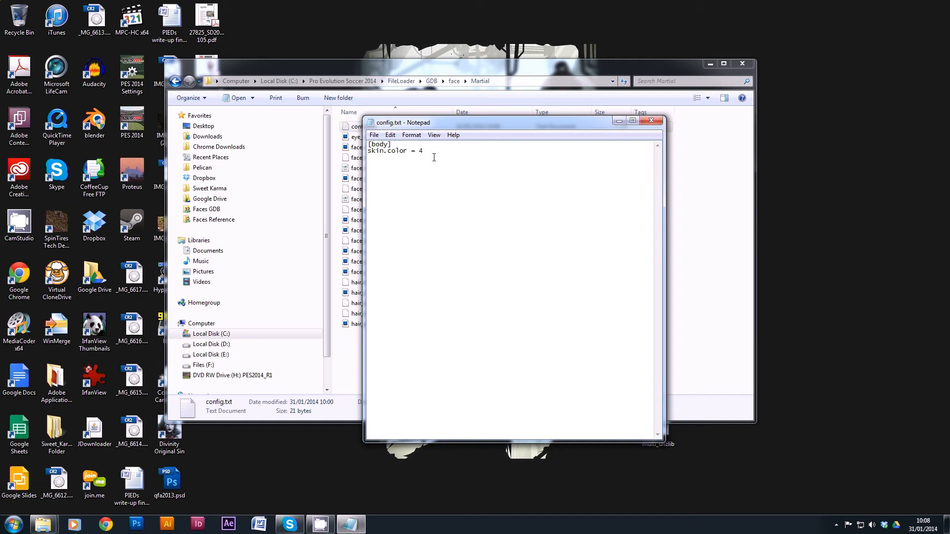
Save config.txt and close Notepad, returning to the Martial folder
{"action": "left_click", "coordinate": [374, 134]}
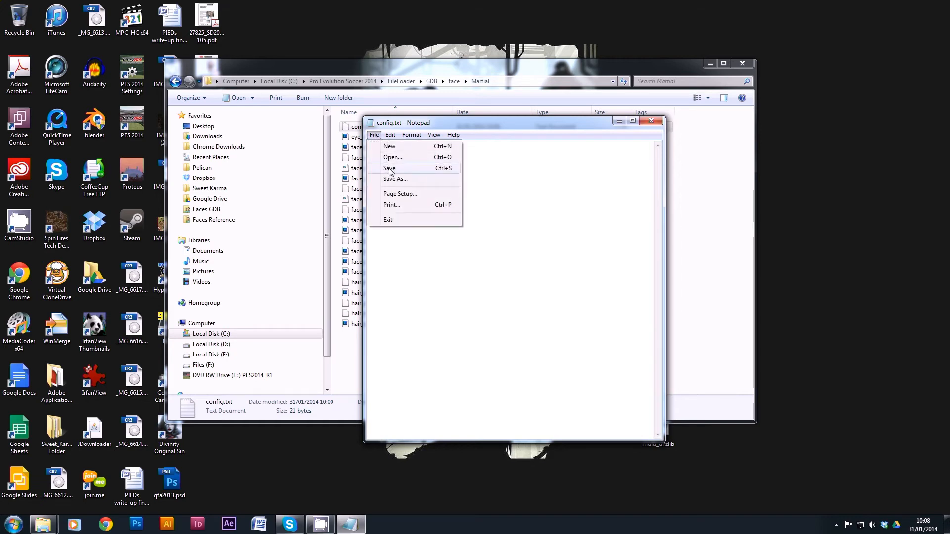
{"action": "left_click", "coordinate": [389, 168]}
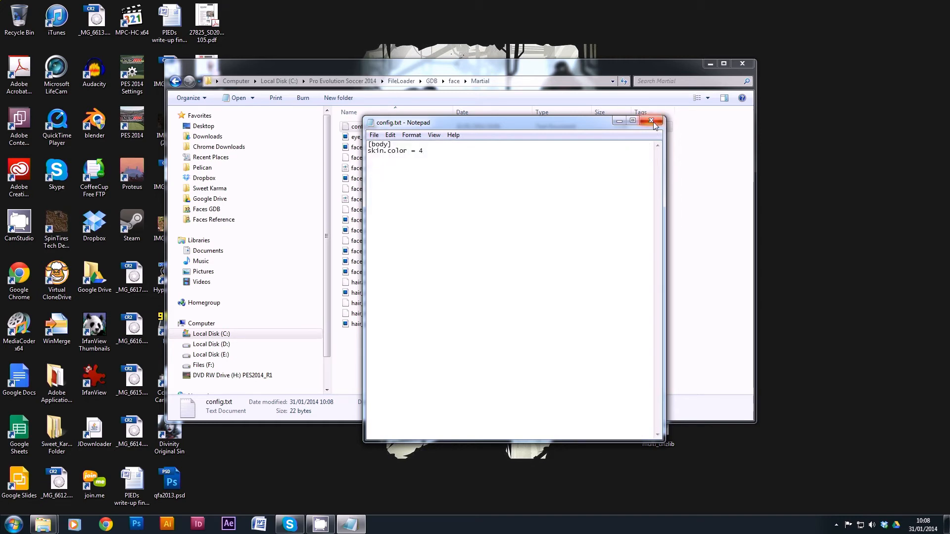
{"action": "left_click", "coordinate": [653, 121]}
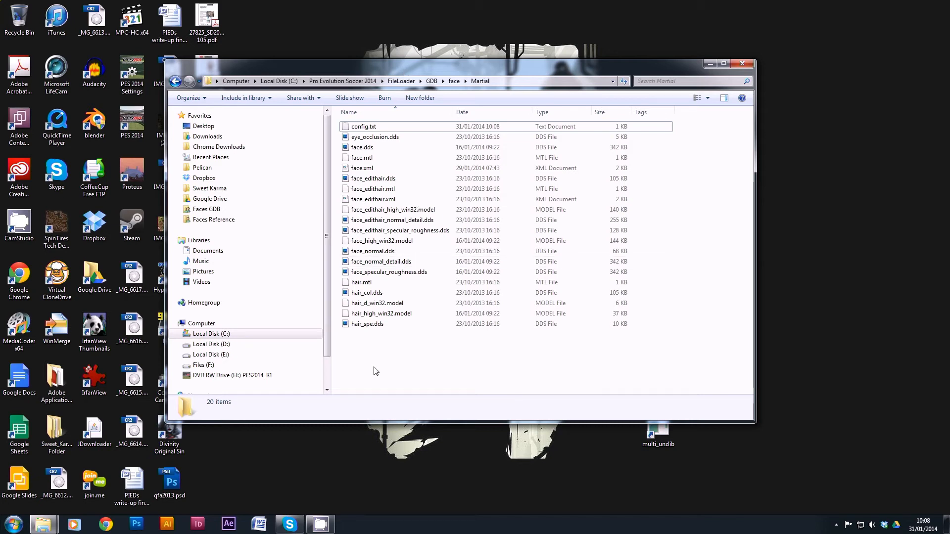
{"action": "right_click", "coordinate": [374, 370]}
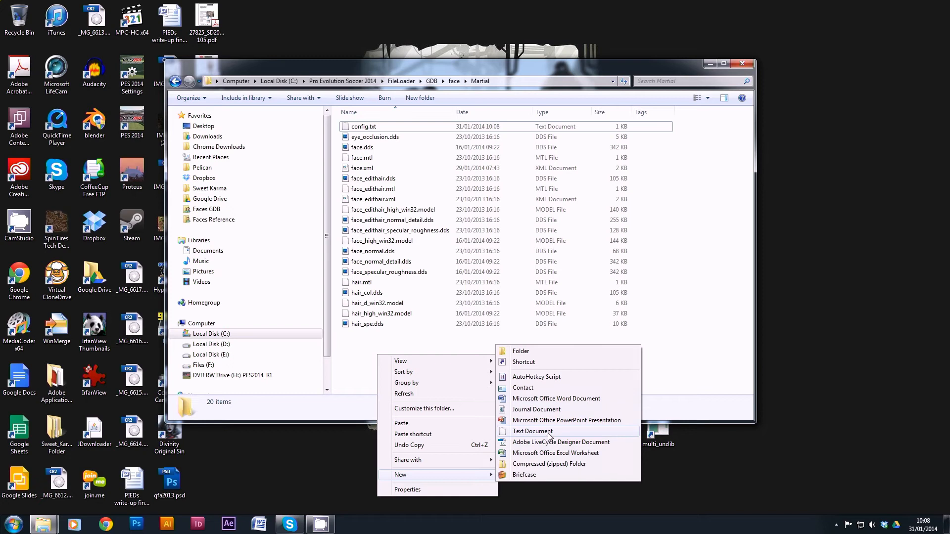
Create a new text document named Readme.txt in the Martial folder
{"action": "left_click", "coordinate": [532, 432]}
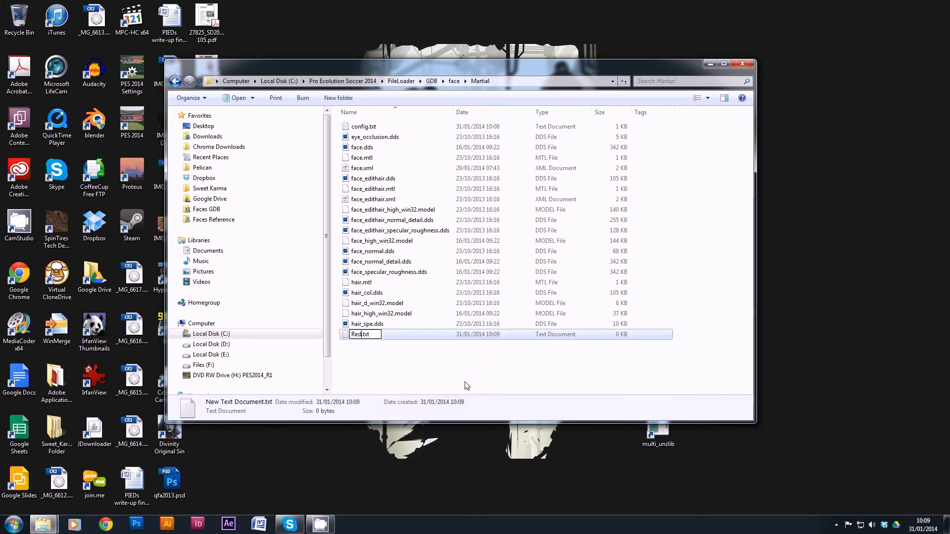
{"action": "type", "text": "Readm"}
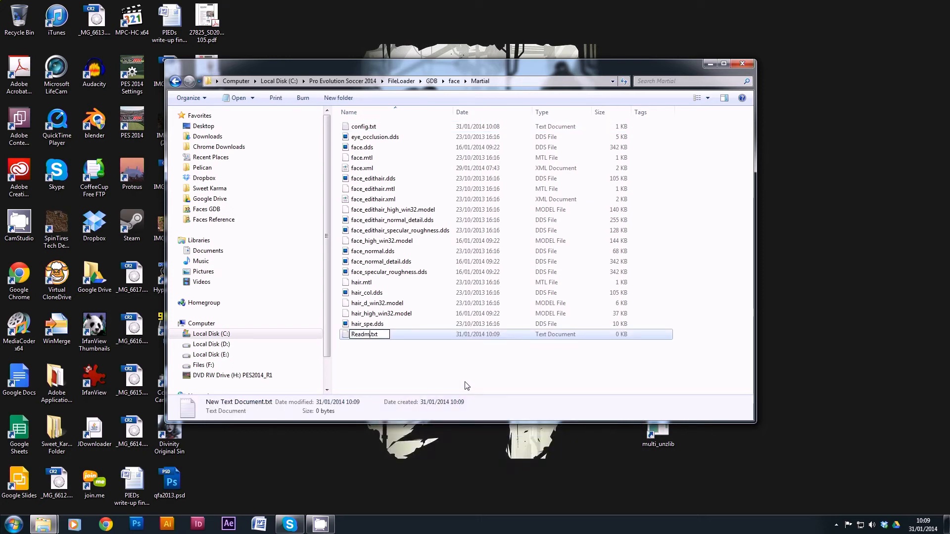
{"action": "type", "text": "Readme.txt"}
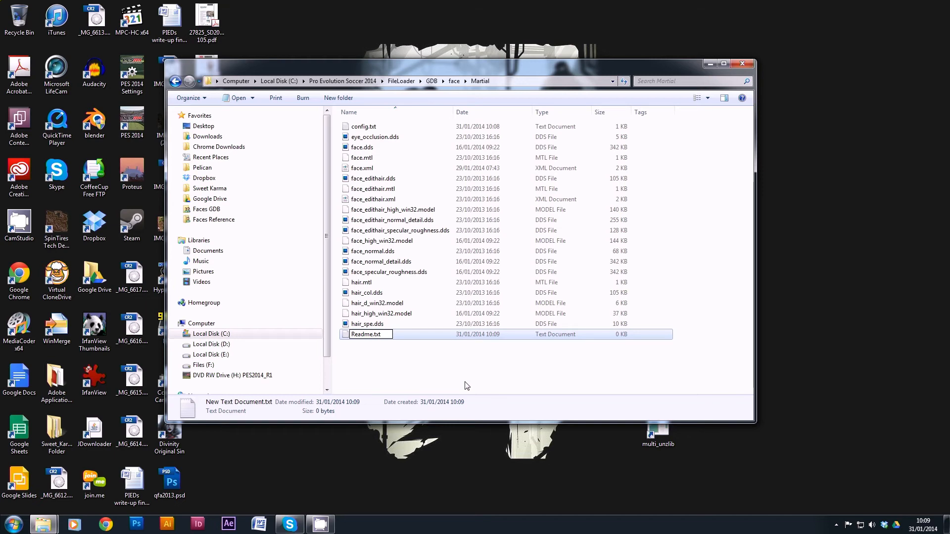
{"action": "left_click", "coordinate": [364, 334]}
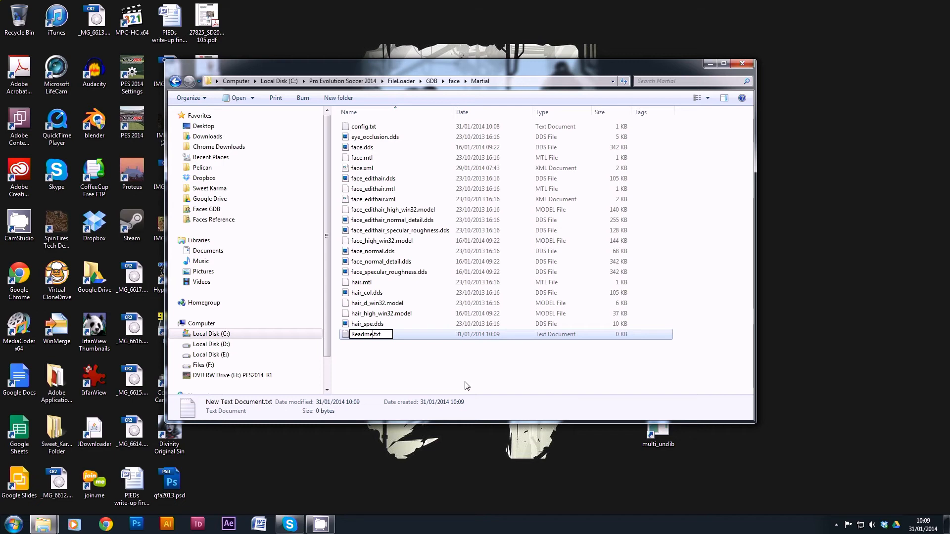
Open Readme.txt in Notepad and start typing a credit line
{"action": "double_click", "coordinate": [364, 334]}
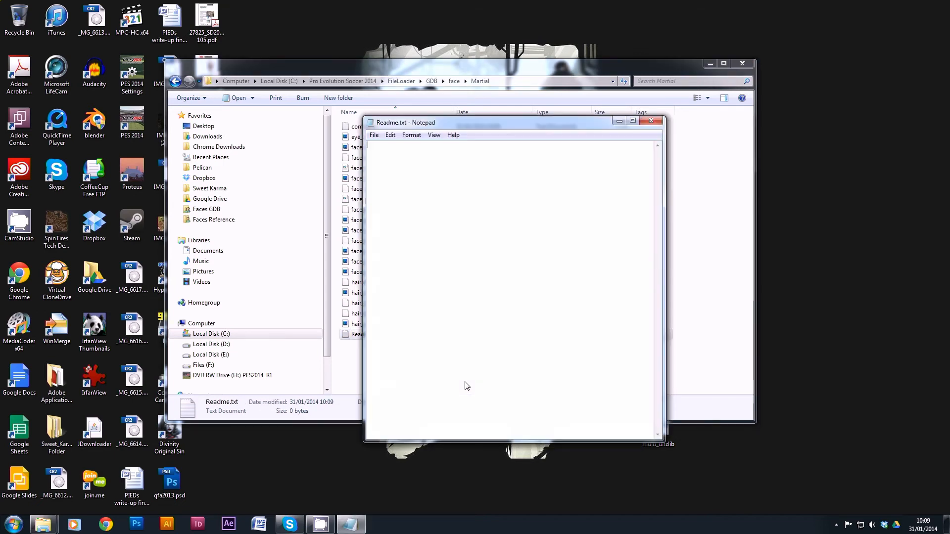
{"action": "type", "text": "Credit"}
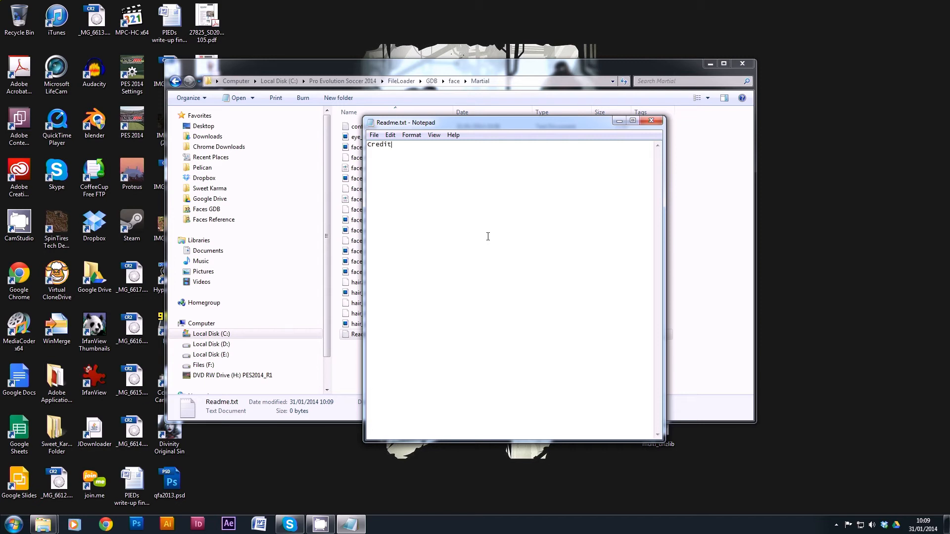
{"action": "type", "text": ": fa"}
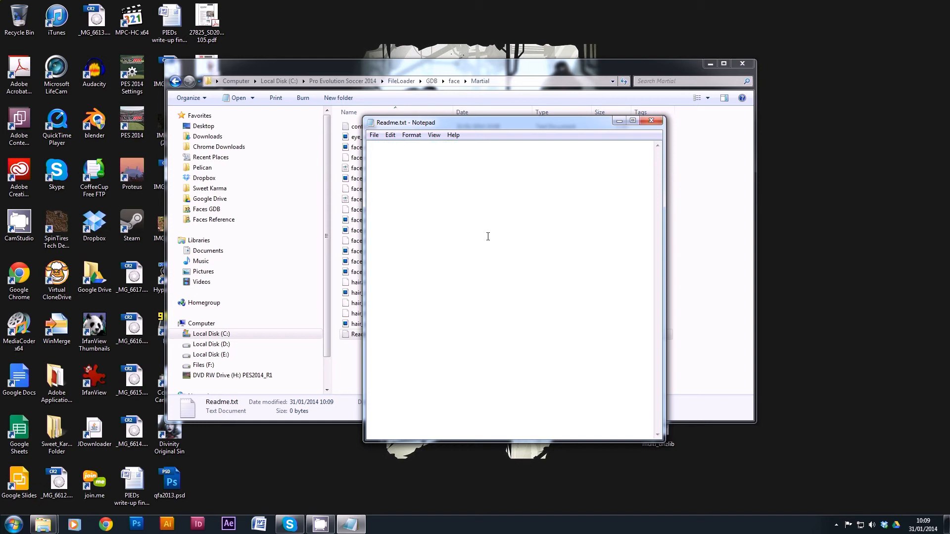
{"action": "mouse_move", "coordinate": [423, 170]}
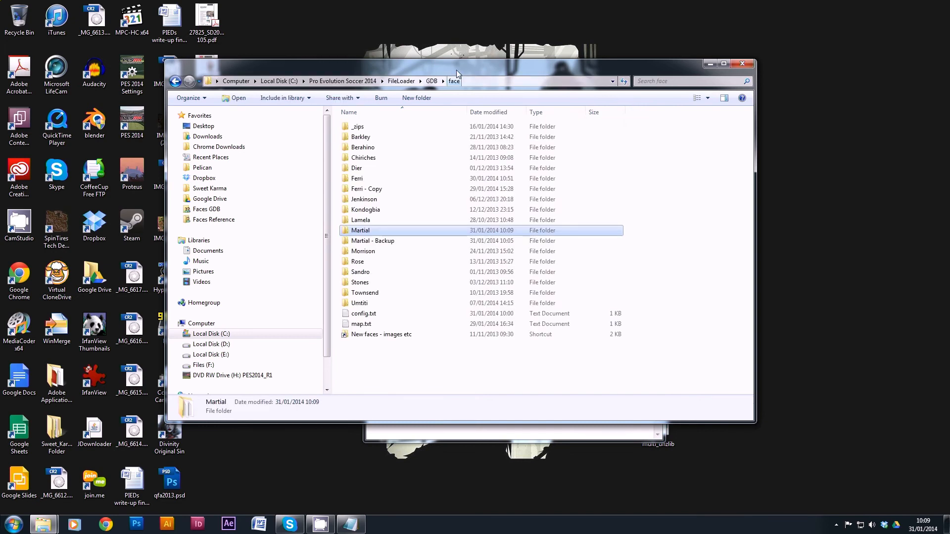
Copy the Martial player ID line from map.txt
{"action": "double_click", "coordinate": [361, 323]}
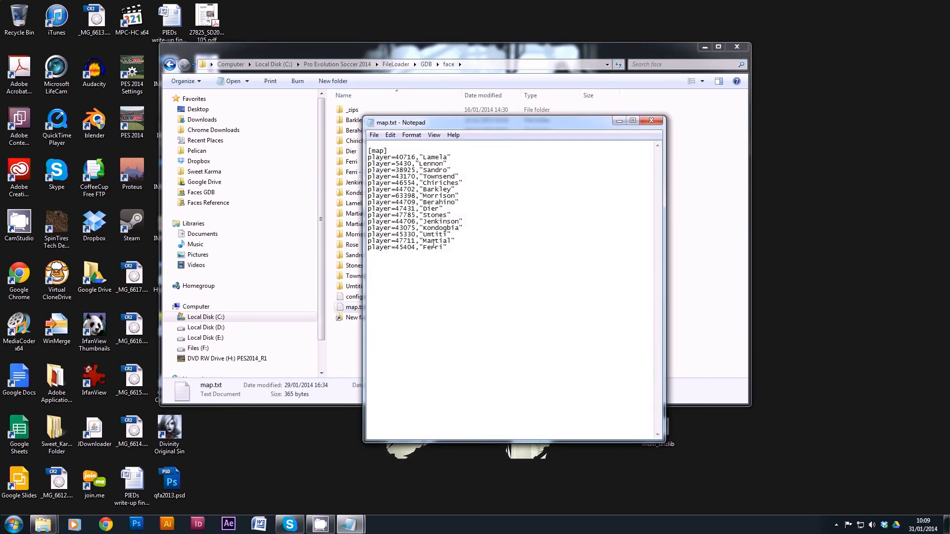
{"action": "left_click_drag", "start_coordinate": [419, 234], "coordinate": [454, 241]}
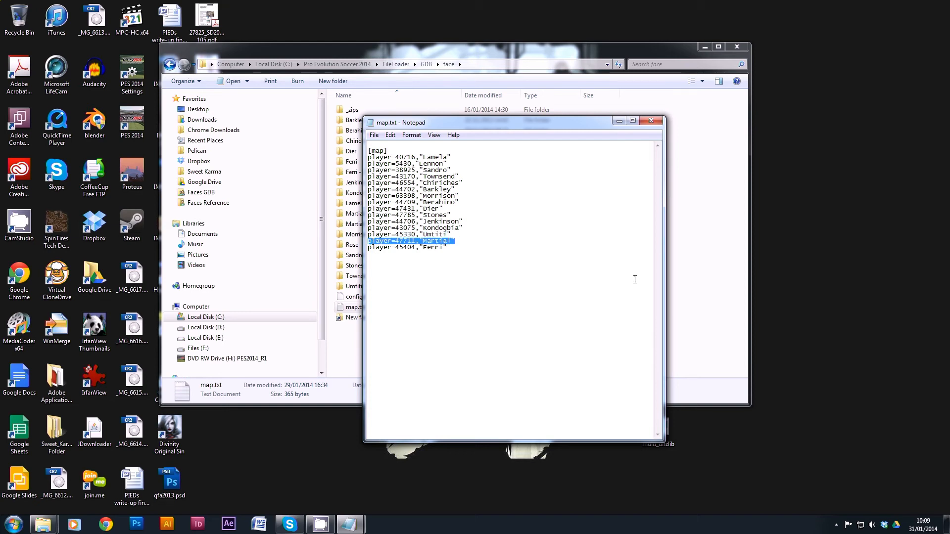
{"action": "mouse_move", "coordinate": [701, 331]}
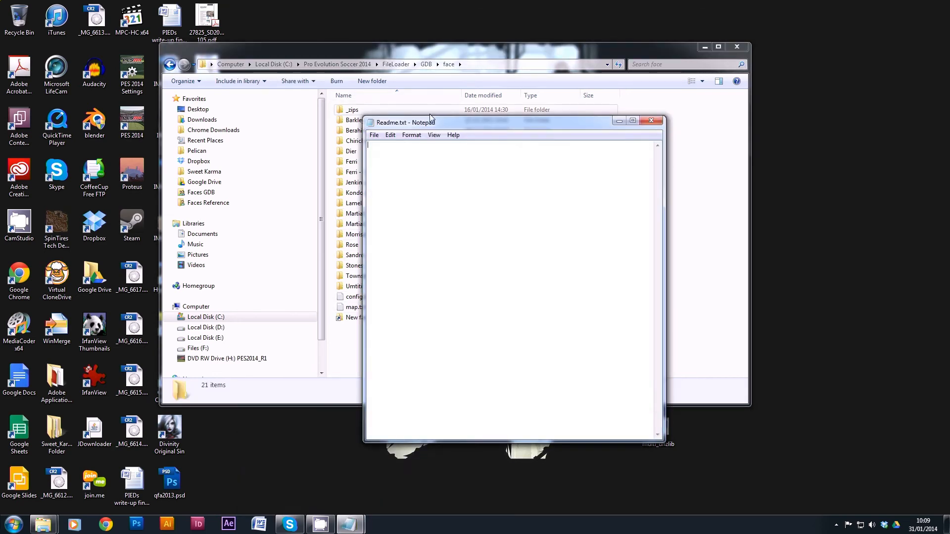
{"action": "left_click", "coordinate": [374, 135]}
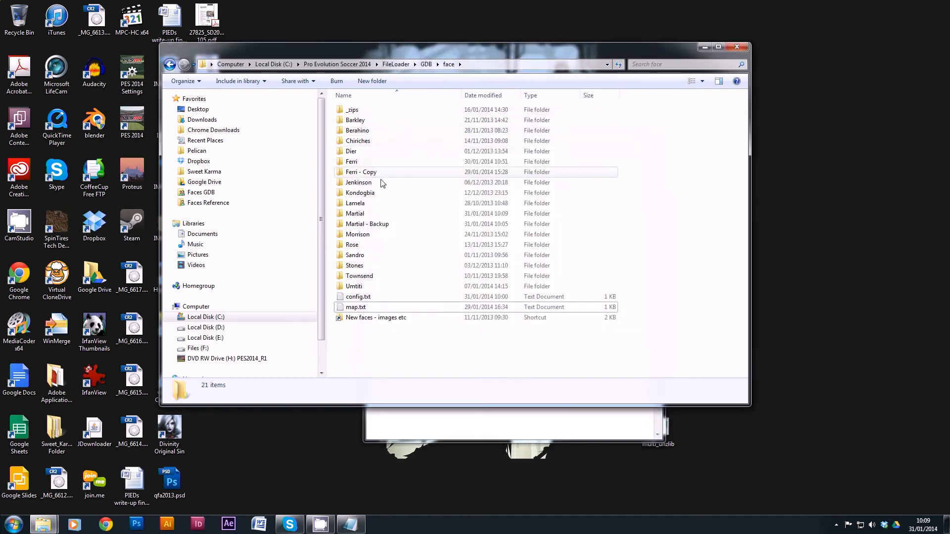
Paste player=47711,"Martial" into Martial\Readme.txt and save it
{"action": "double_click", "coordinate": [356, 214]}
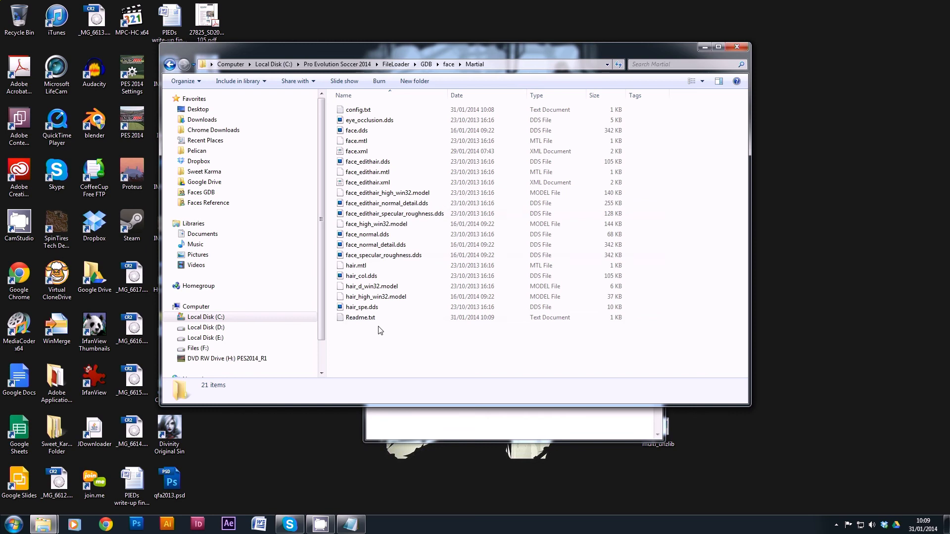
{"action": "double_click", "coordinate": [360, 318]}
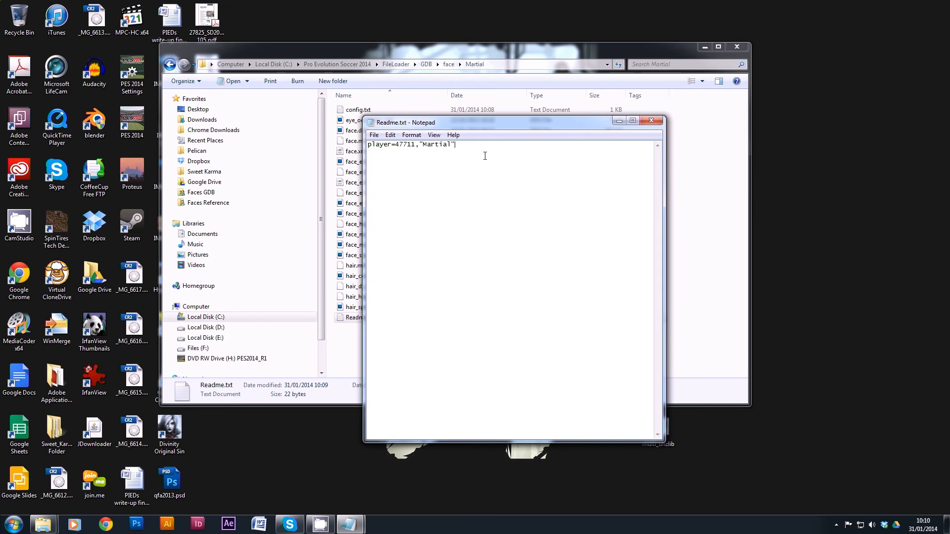
{"action": "mouse_move", "coordinate": [609, 137]}
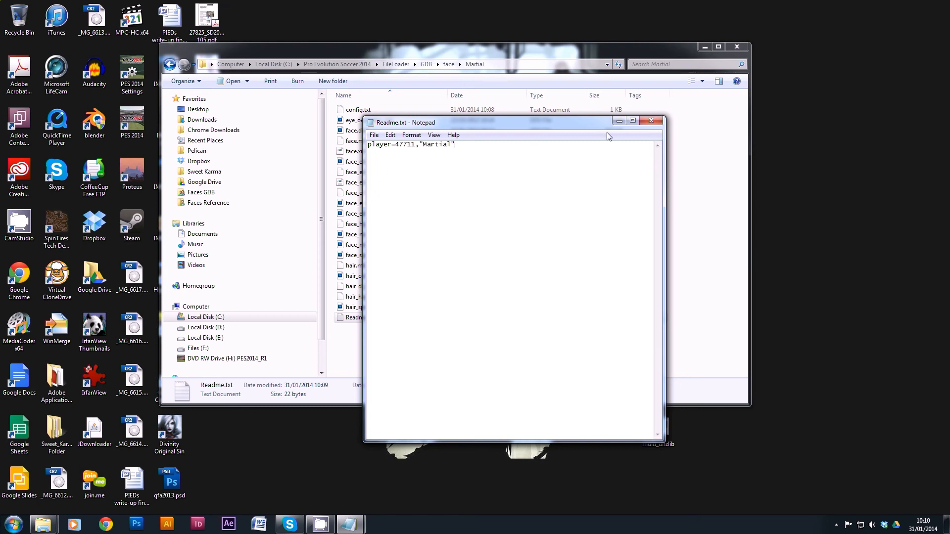
{"action": "left_click", "coordinate": [651, 120]}
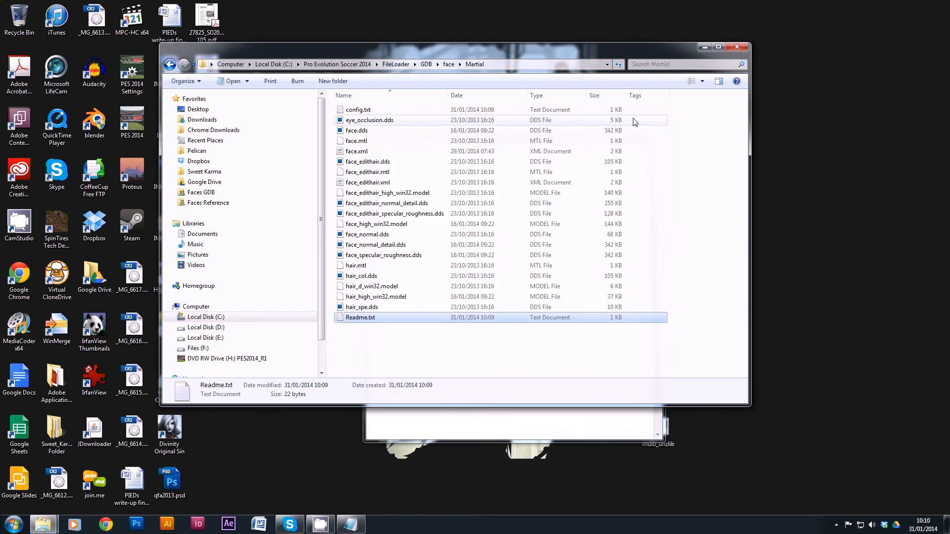
Check that config.txt reads skin.color = 4 and close it
{"action": "double_click", "coordinate": [357, 110]}
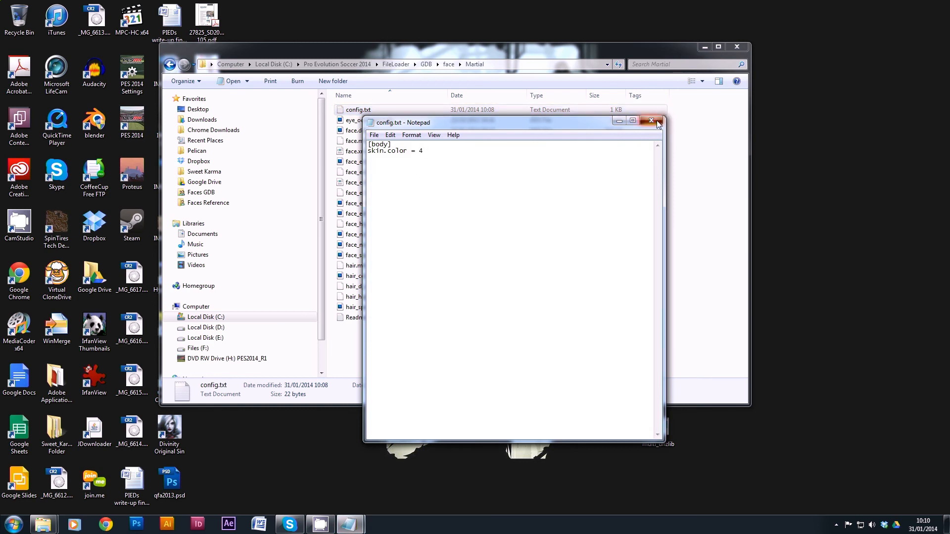
{"action": "left_click", "coordinate": [658, 122]}
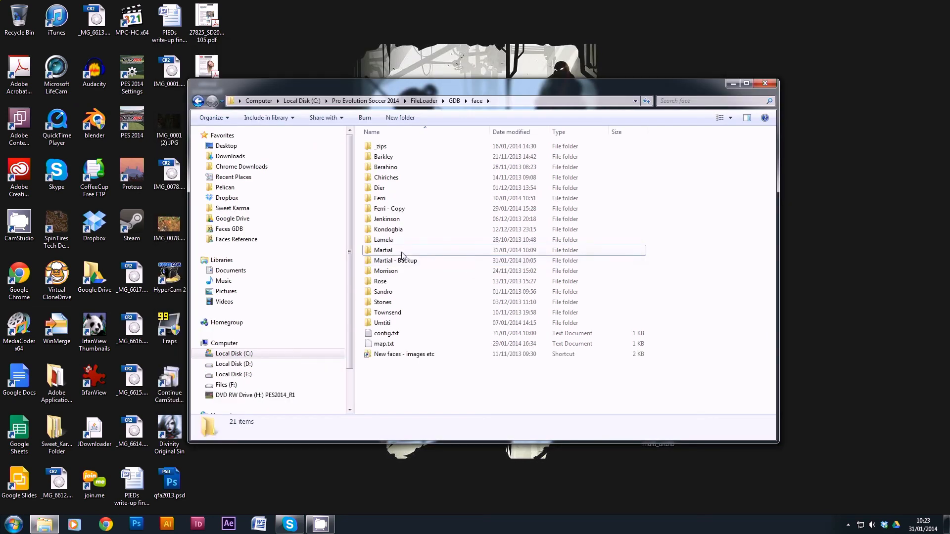
Compress the Martial folder into Martial.zip via Send to > Compressed folder
{"action": "left_click", "coordinate": [383, 250]}
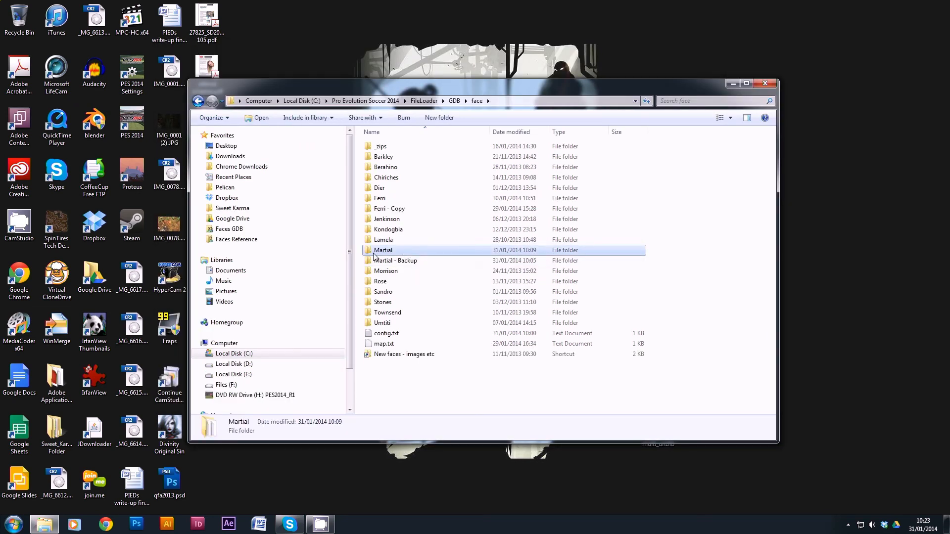
{"action": "right_click", "coordinate": [382, 250]}
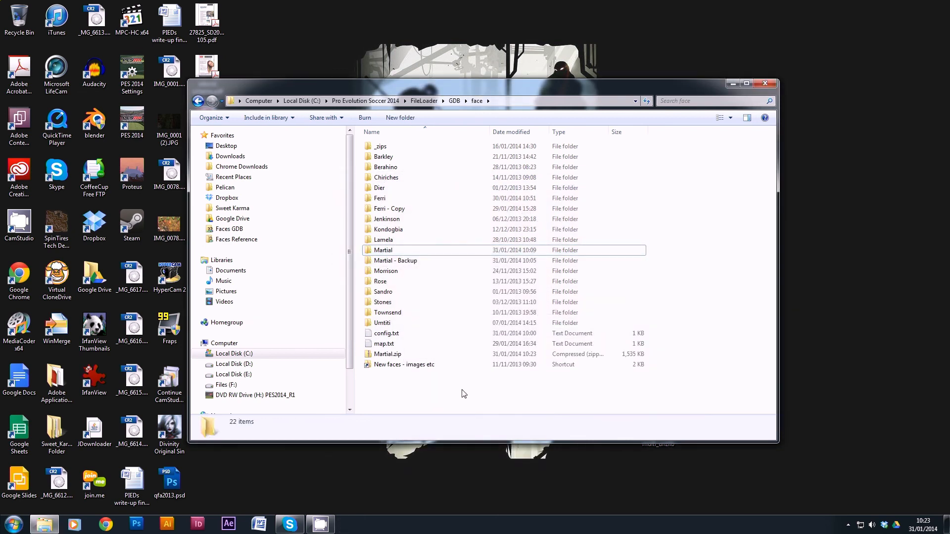
{"action": "left_click", "coordinate": [388, 354]}
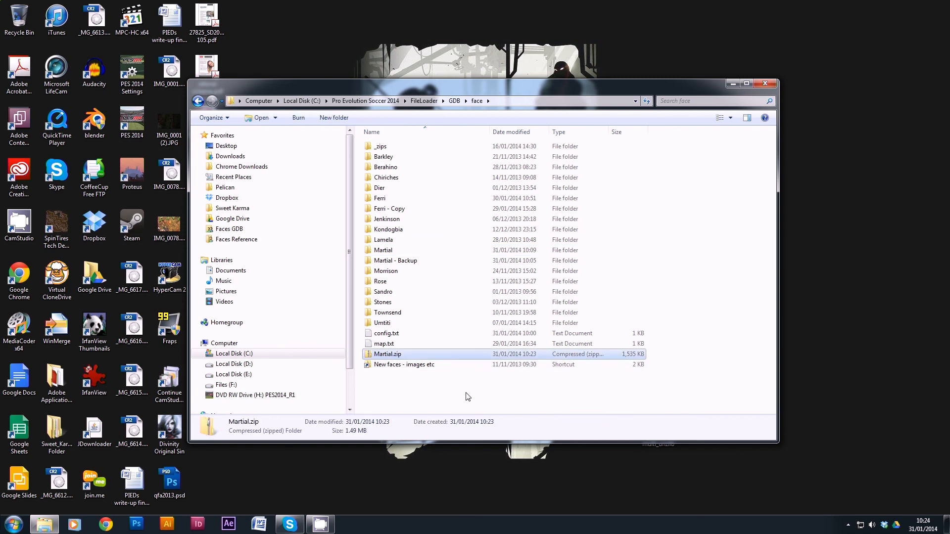
{"action": "mouse_move", "coordinate": [442, 397]}
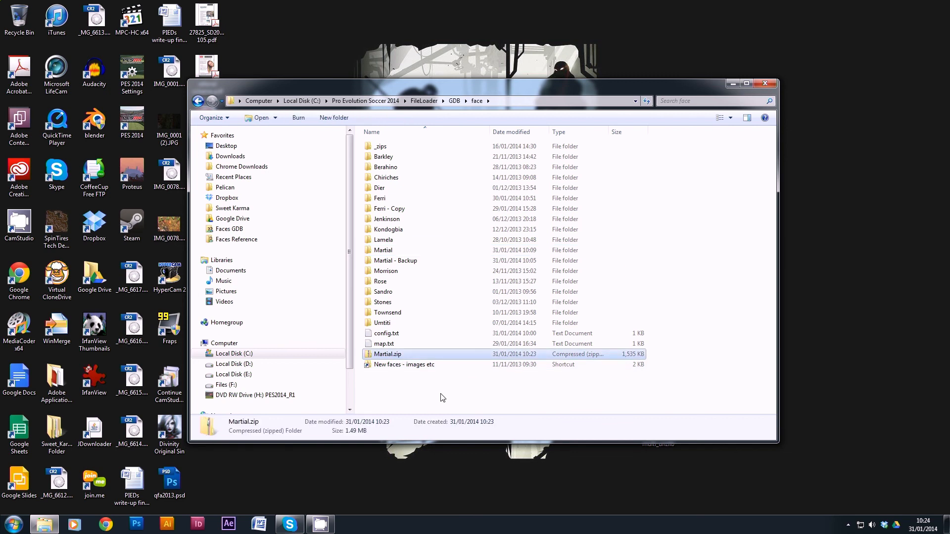
{"action": "mouse_move", "coordinate": [412, 394]}
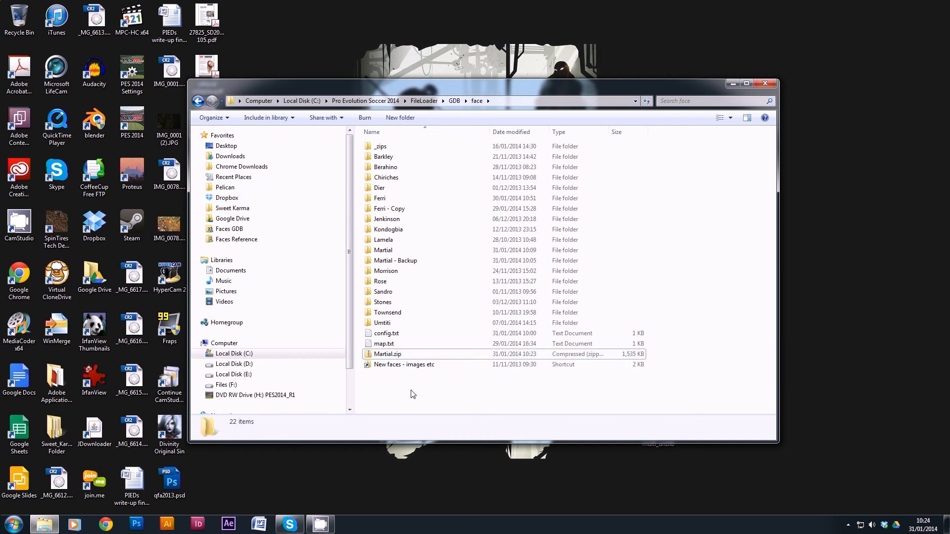
{"action": "mouse_move", "coordinate": [430, 386]}
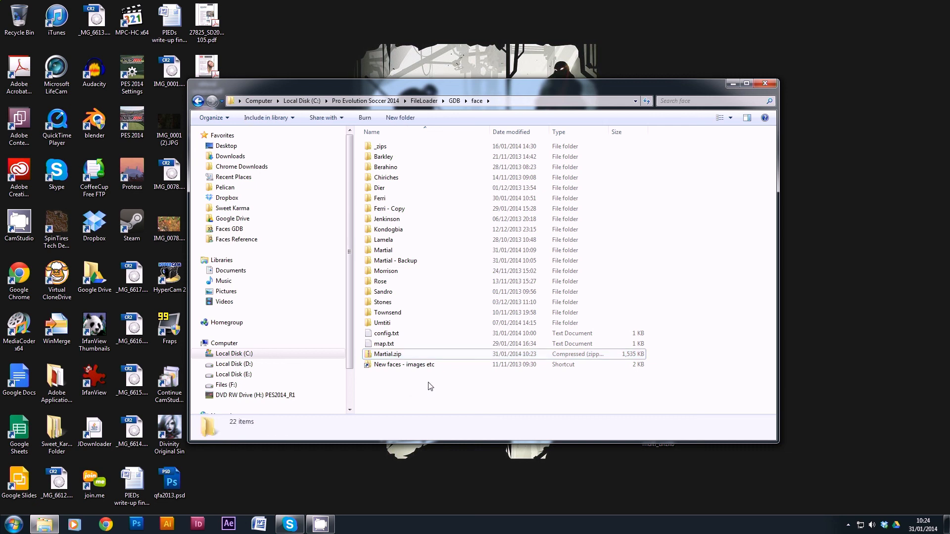
{"action": "mouse_move", "coordinate": [427, 396]}
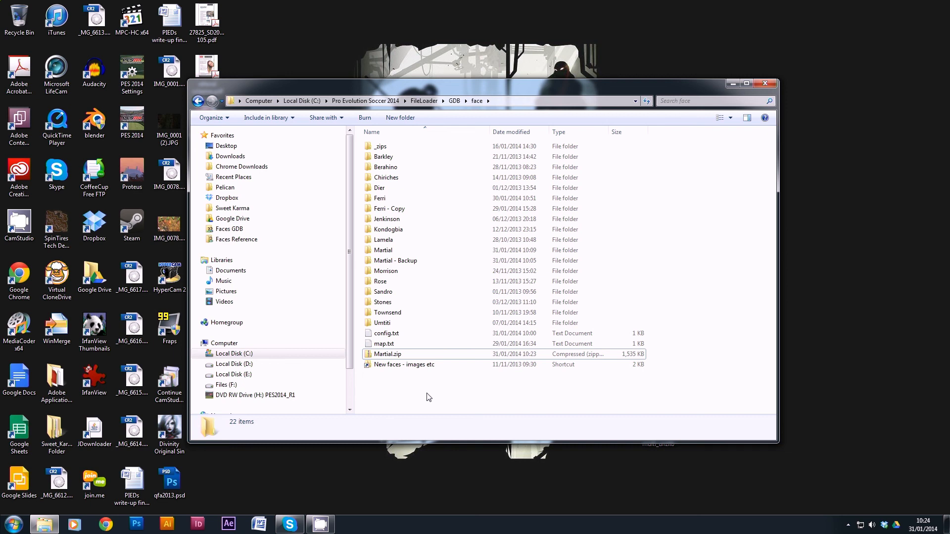
{"action": "mouse_move", "coordinate": [420, 390]}
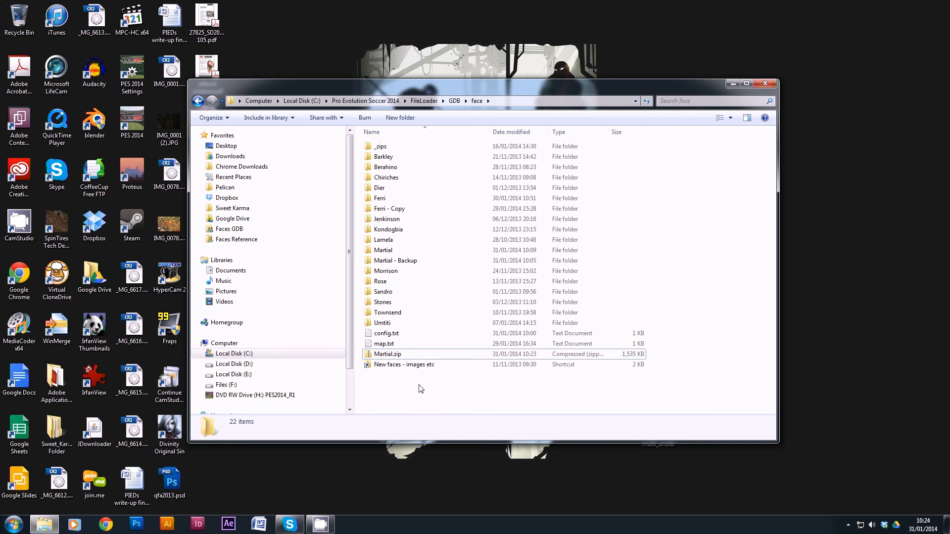
{"action": "mouse_move", "coordinate": [419, 388]}
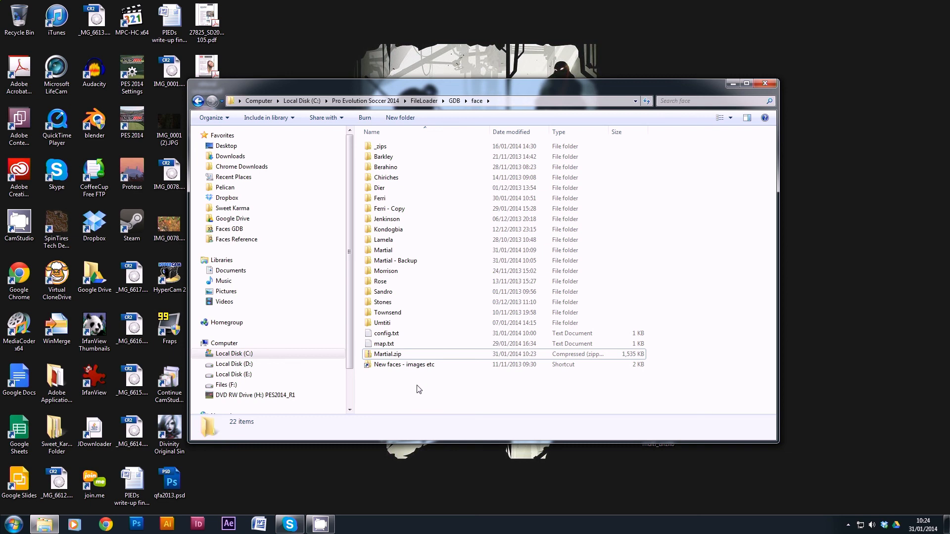
{"action": "mouse_move", "coordinate": [422, 395]}
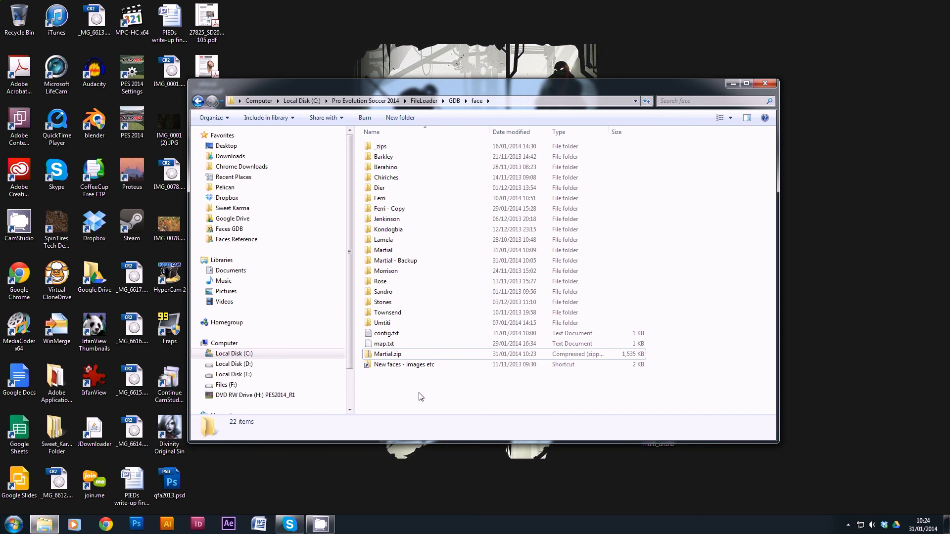
{"action": "mouse_move", "coordinate": [424, 396]}
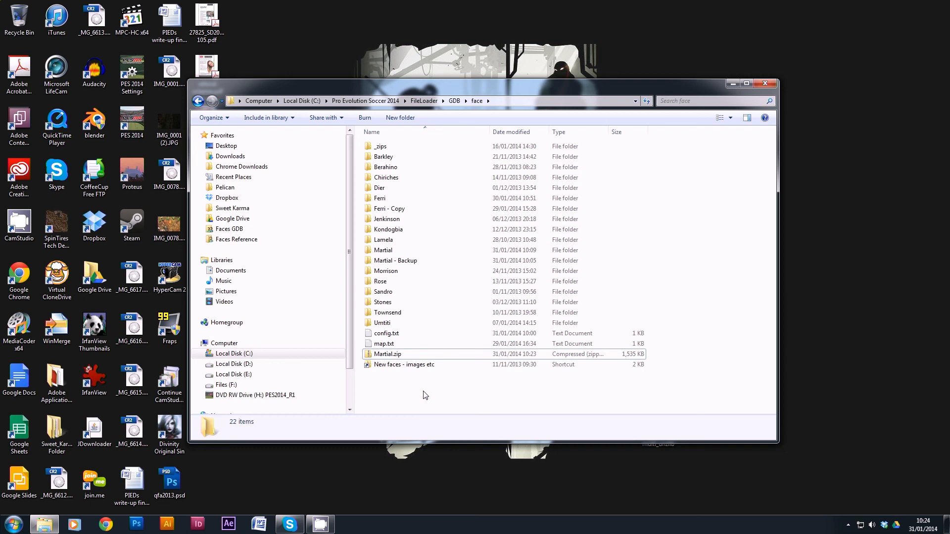
{"action": "mouse_move", "coordinate": [545, 405]}
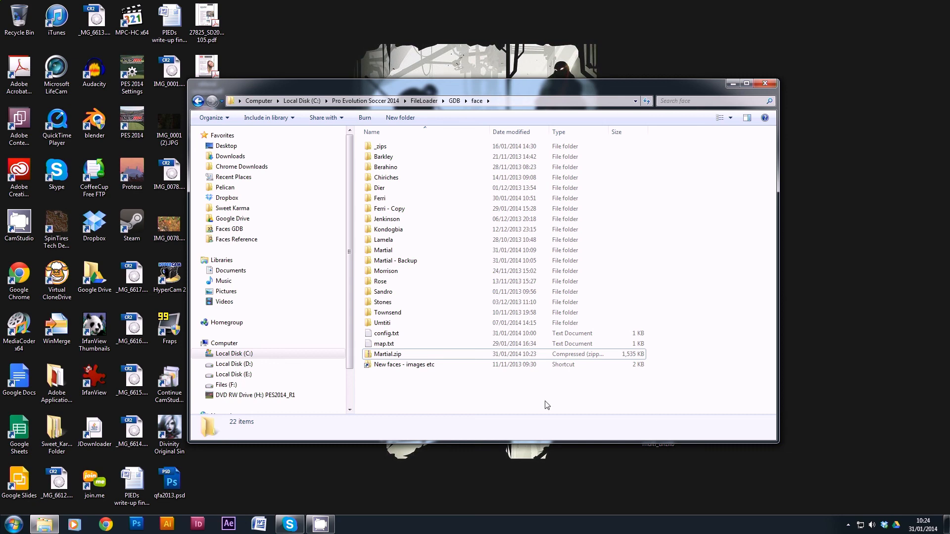